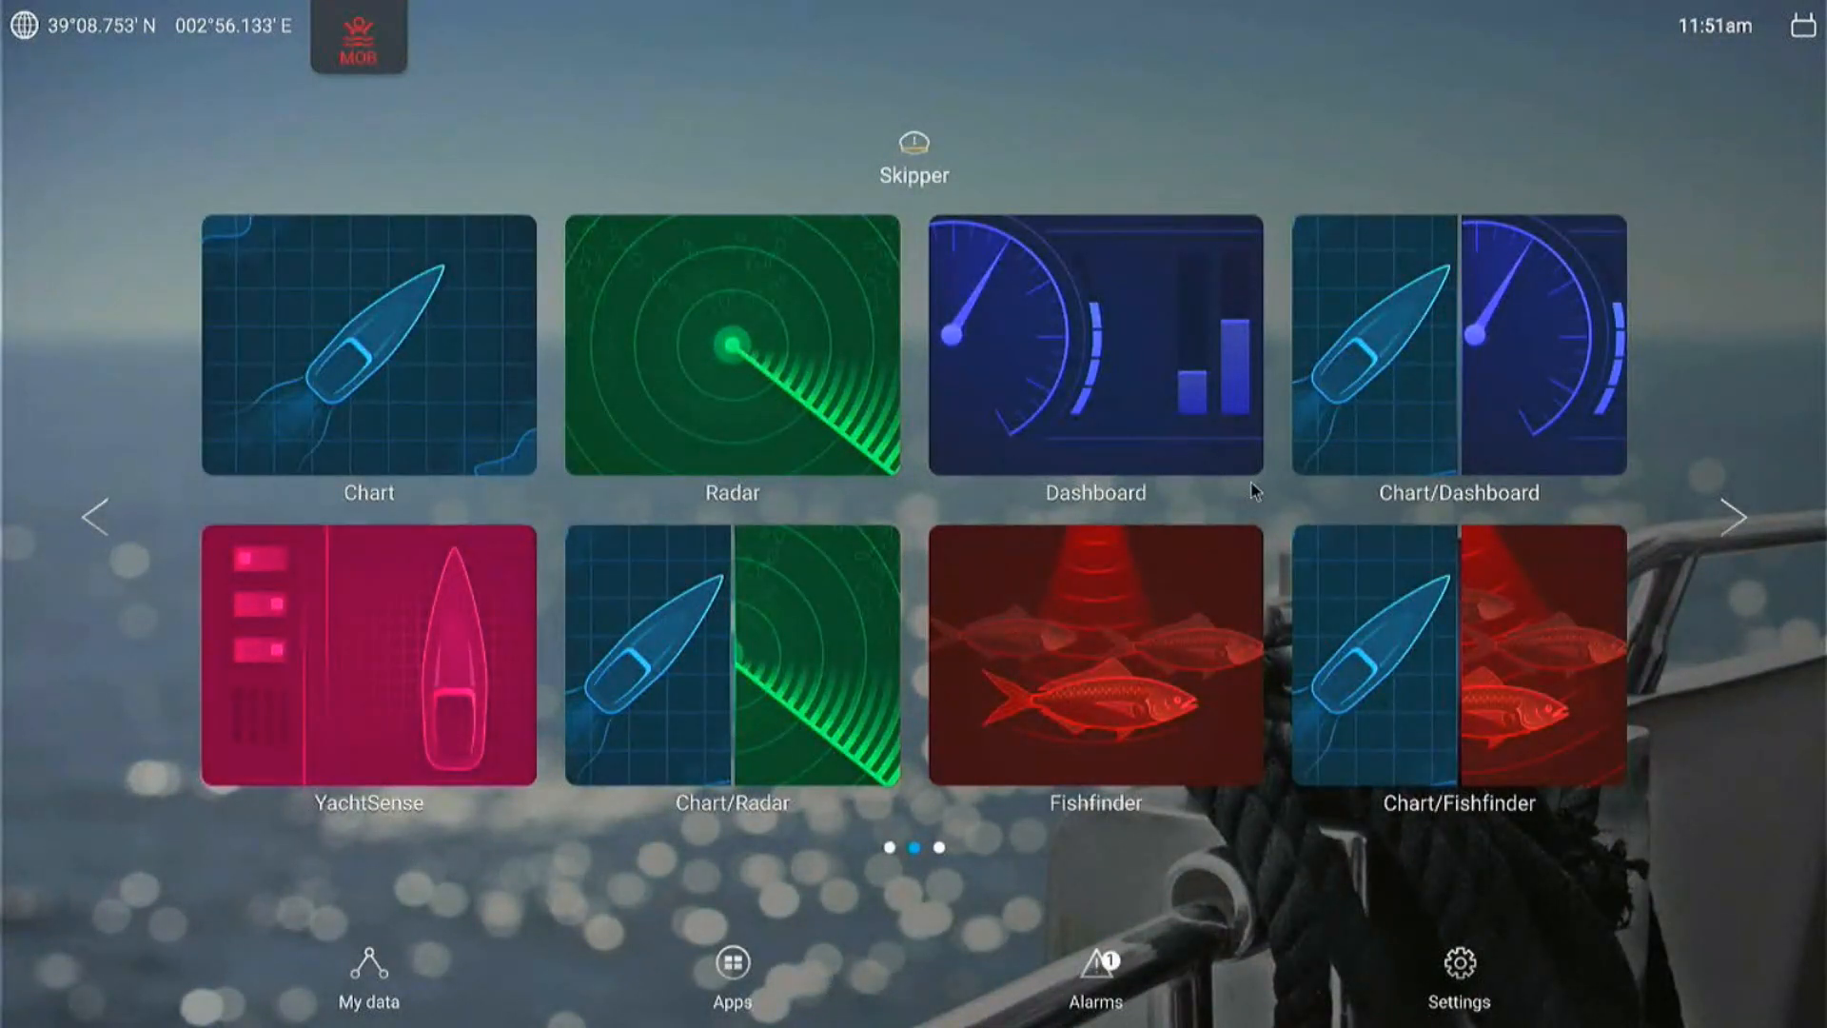
{"action": "mouse_move", "coordinate": [1623, 35]}
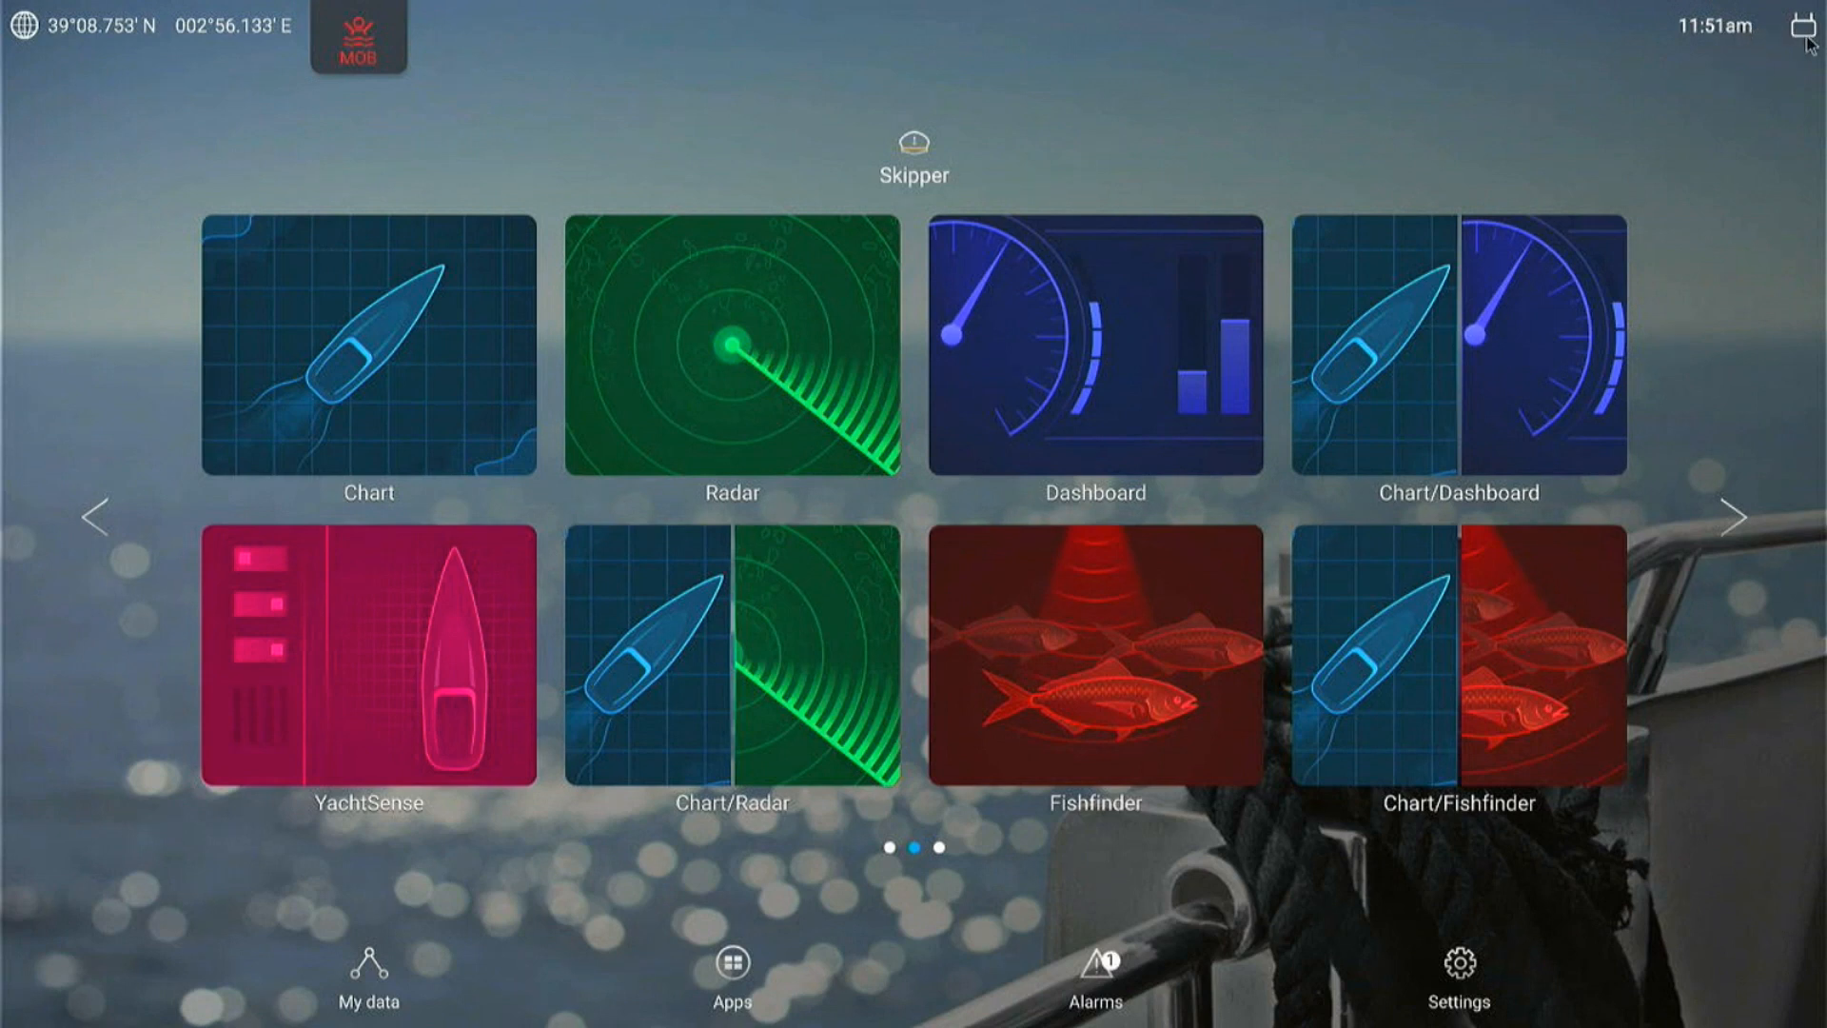
{"action": "mouse_move", "coordinate": [1805, 49]}
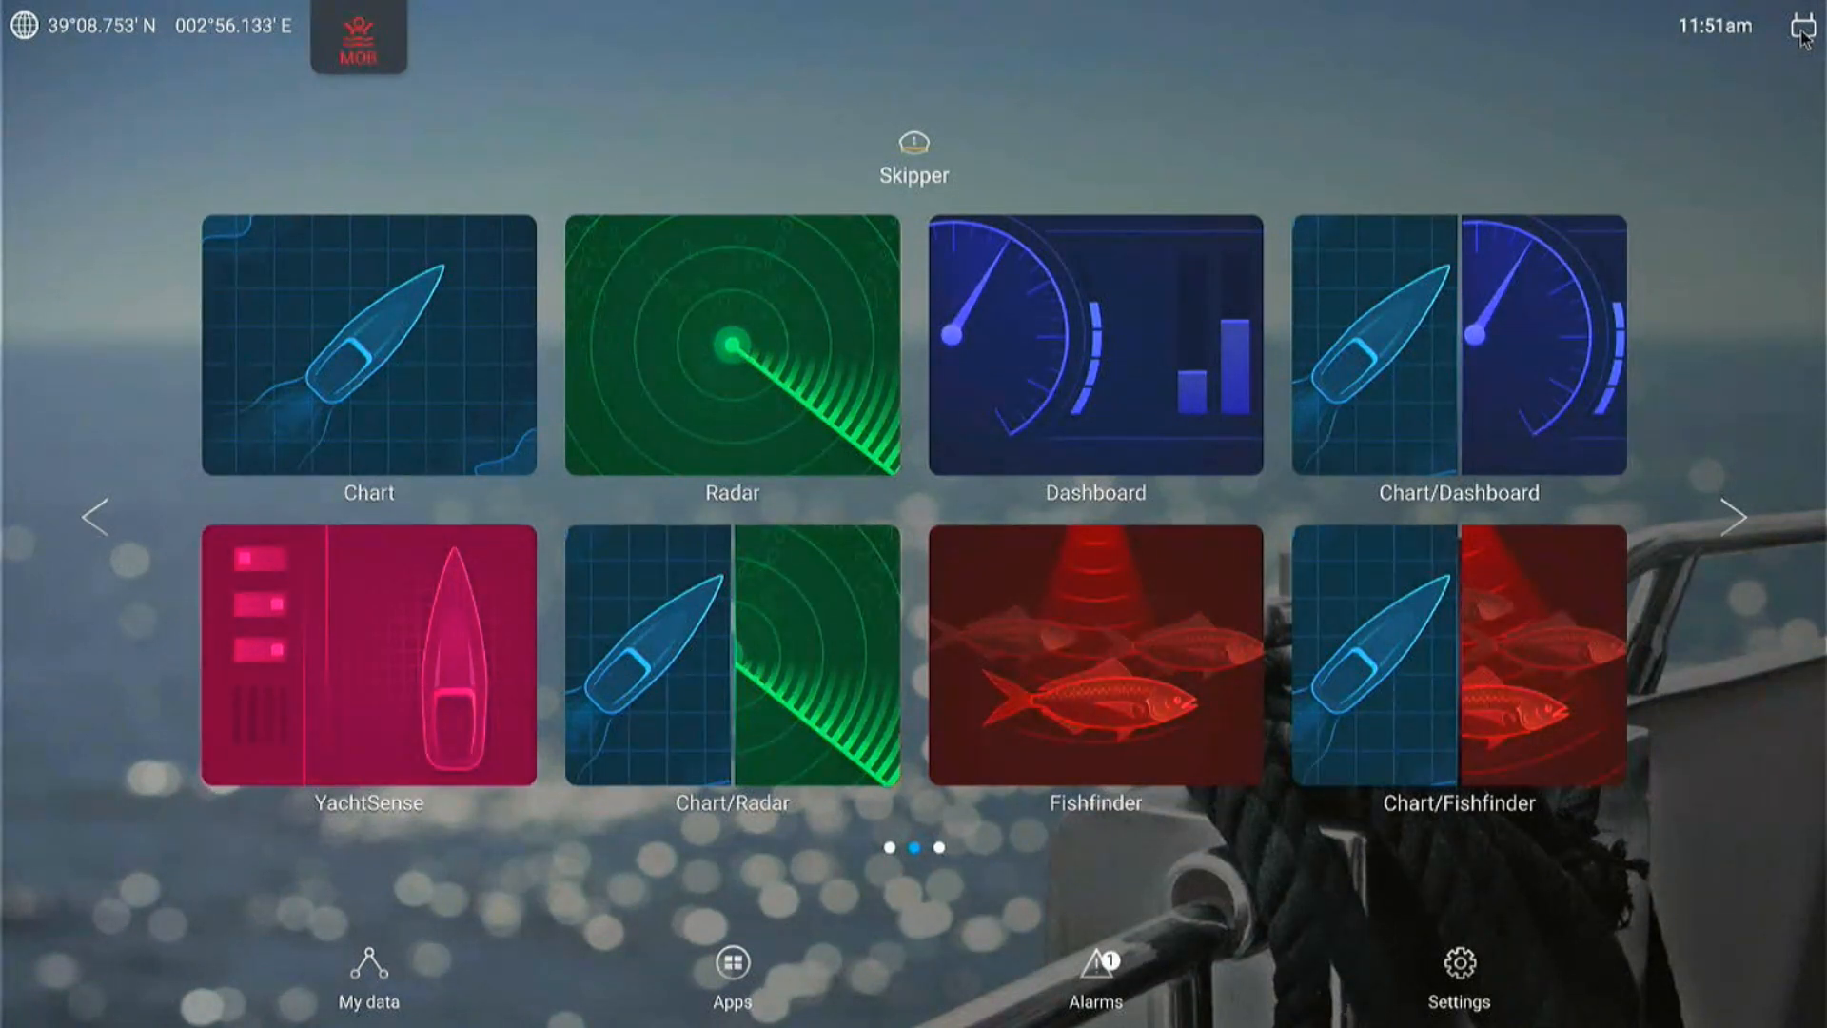
- Open the status-bar connectivity menu offering YachtSense Link, Bluetooth settings and UTC offset
{"action": "left_click", "coordinate": [1800, 25]}
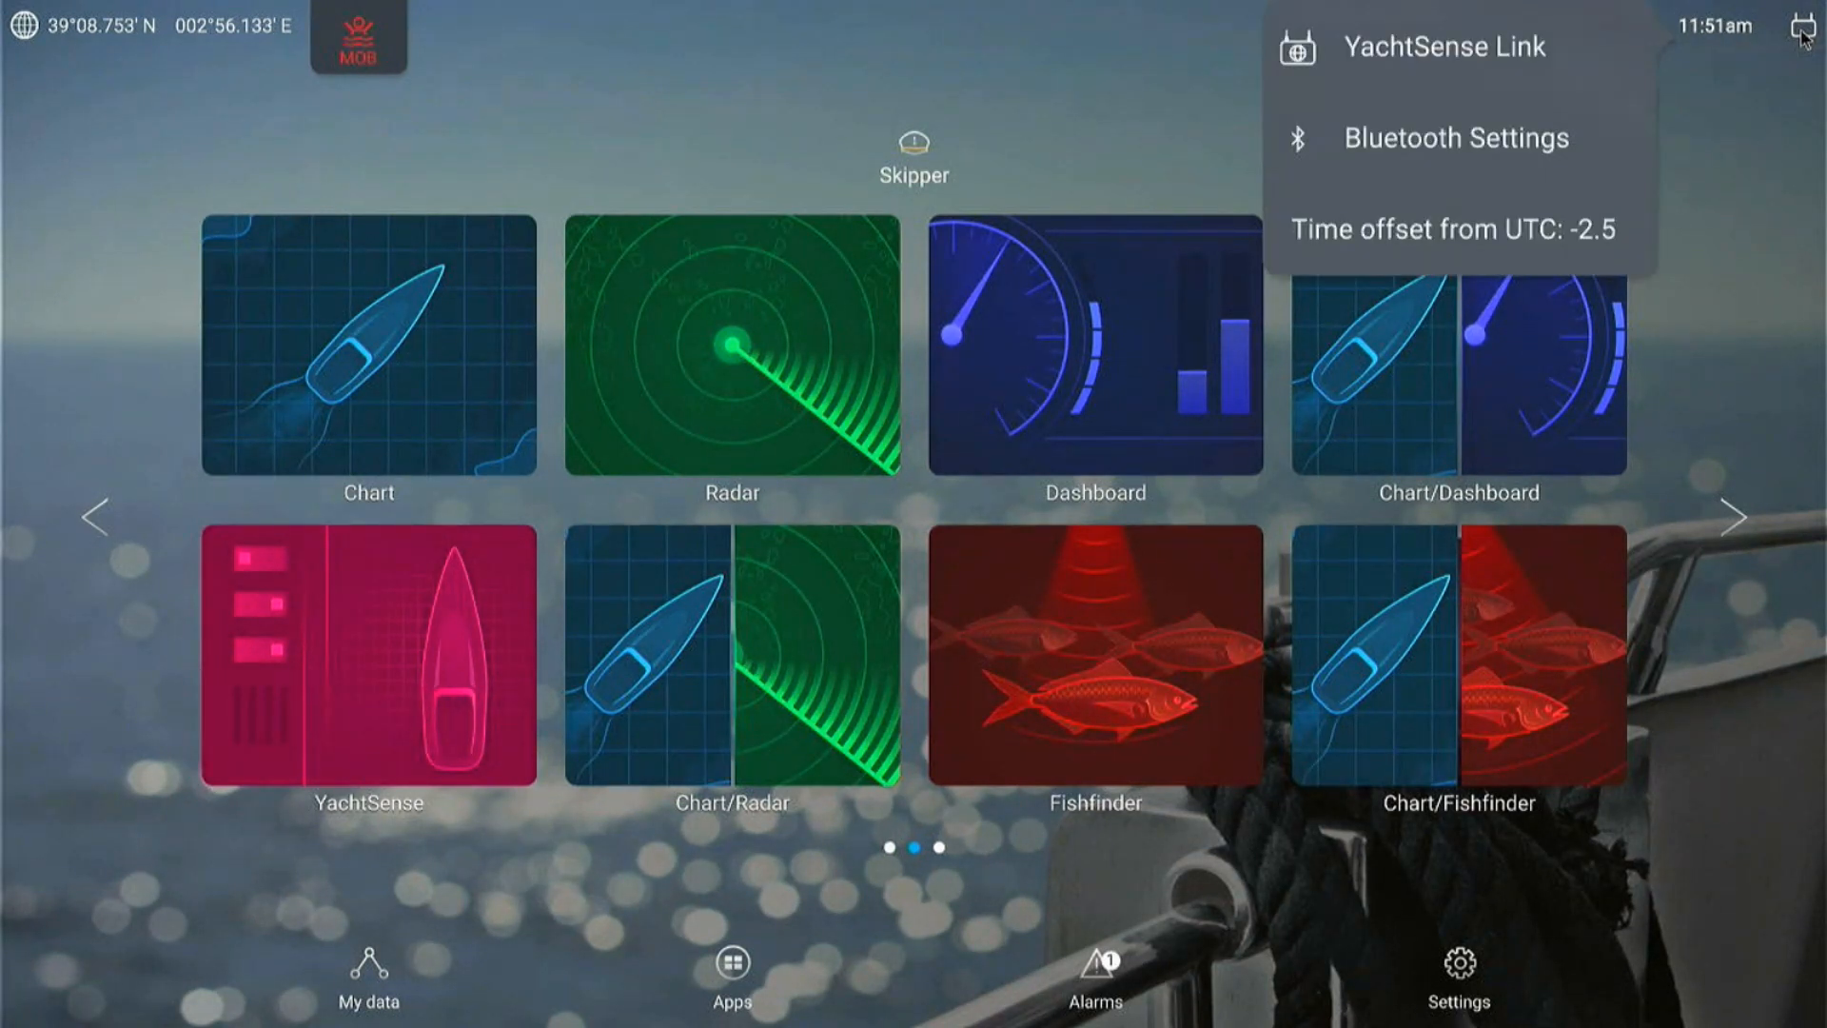
{"action": "mouse_move", "coordinate": [1486, 64]}
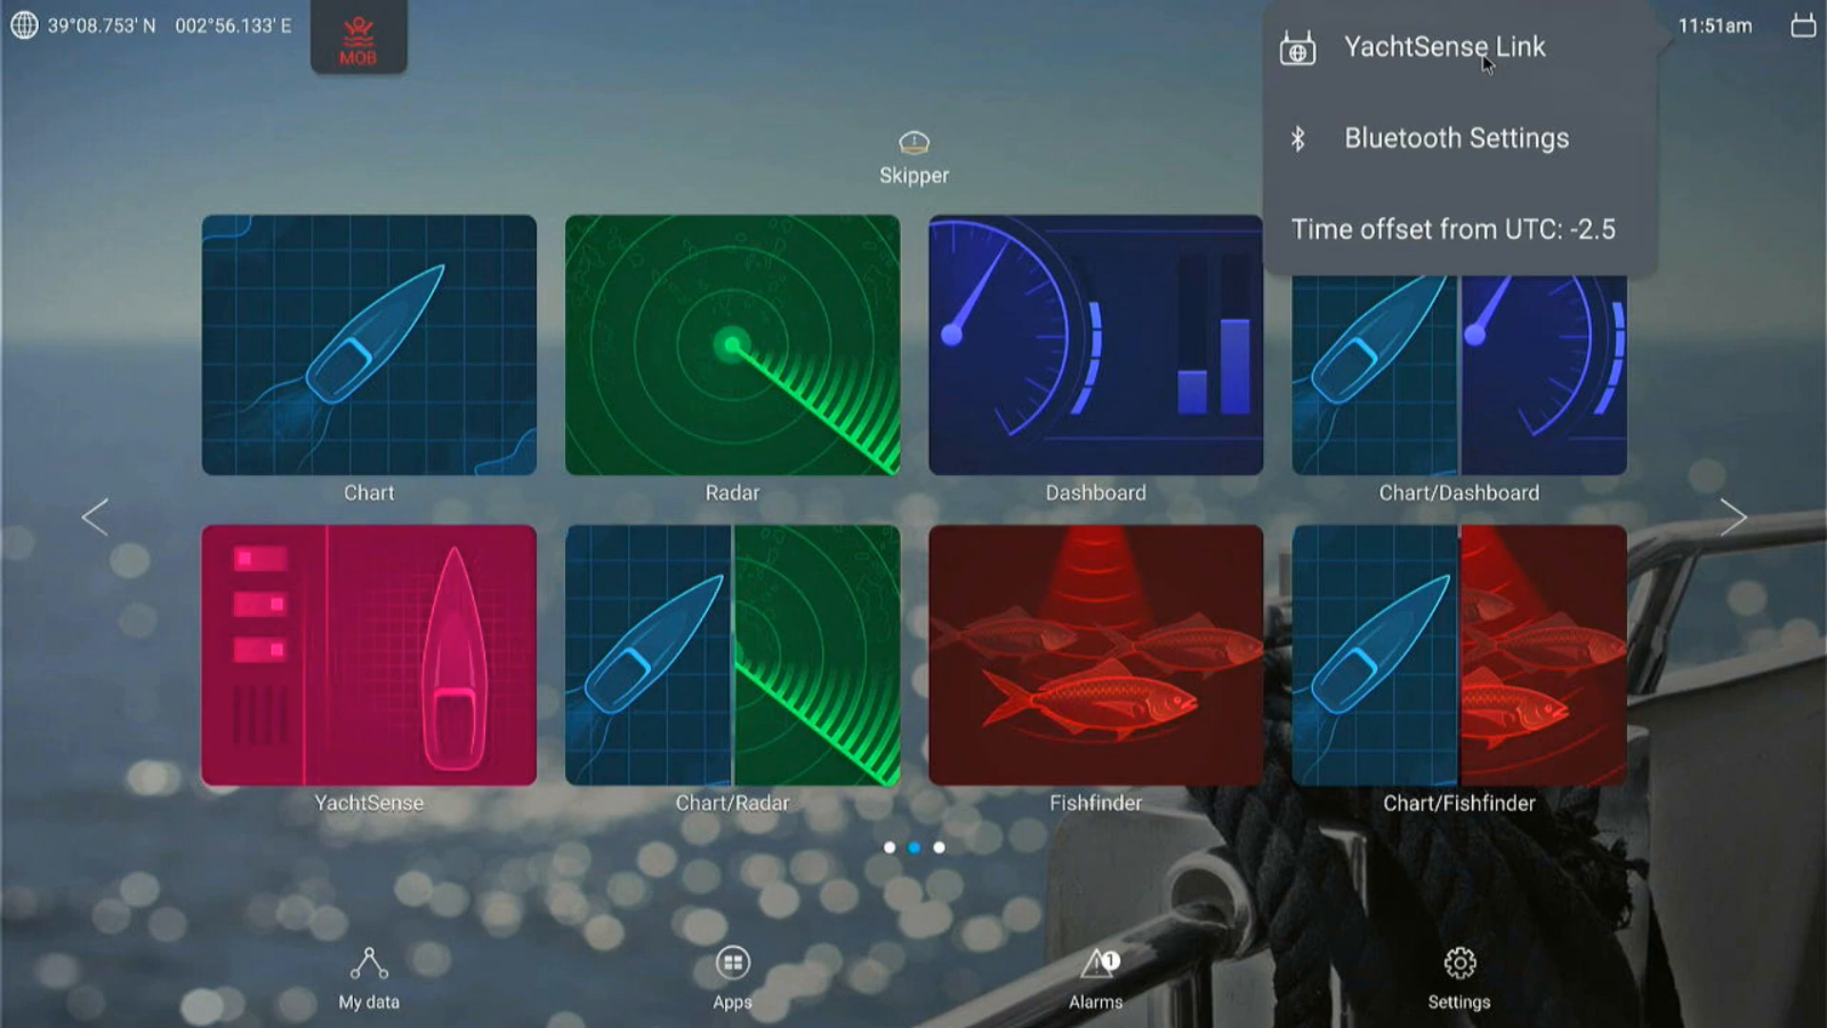
- Launch YachtSense Link to show the router's cloud, Wi-Fi, mobile network and access point status
{"action": "left_click", "coordinate": [1443, 46]}
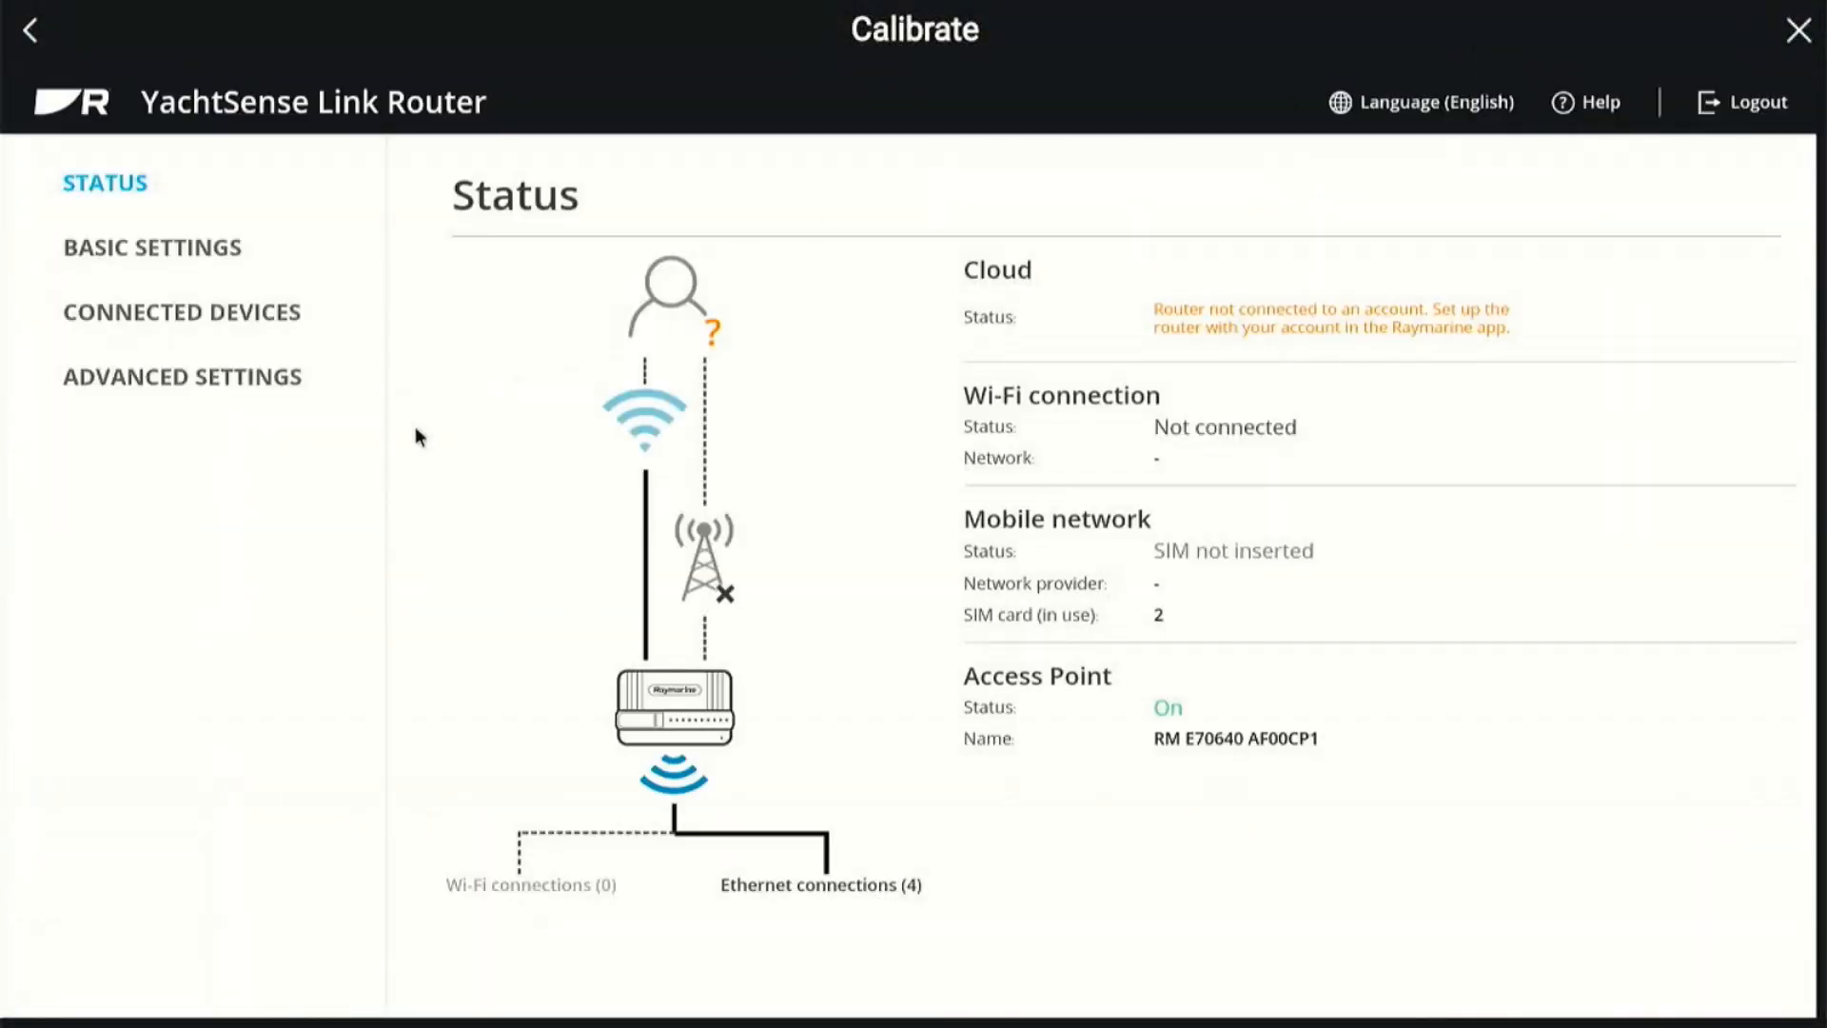
{"action": "mouse_move", "coordinate": [248, 533]}
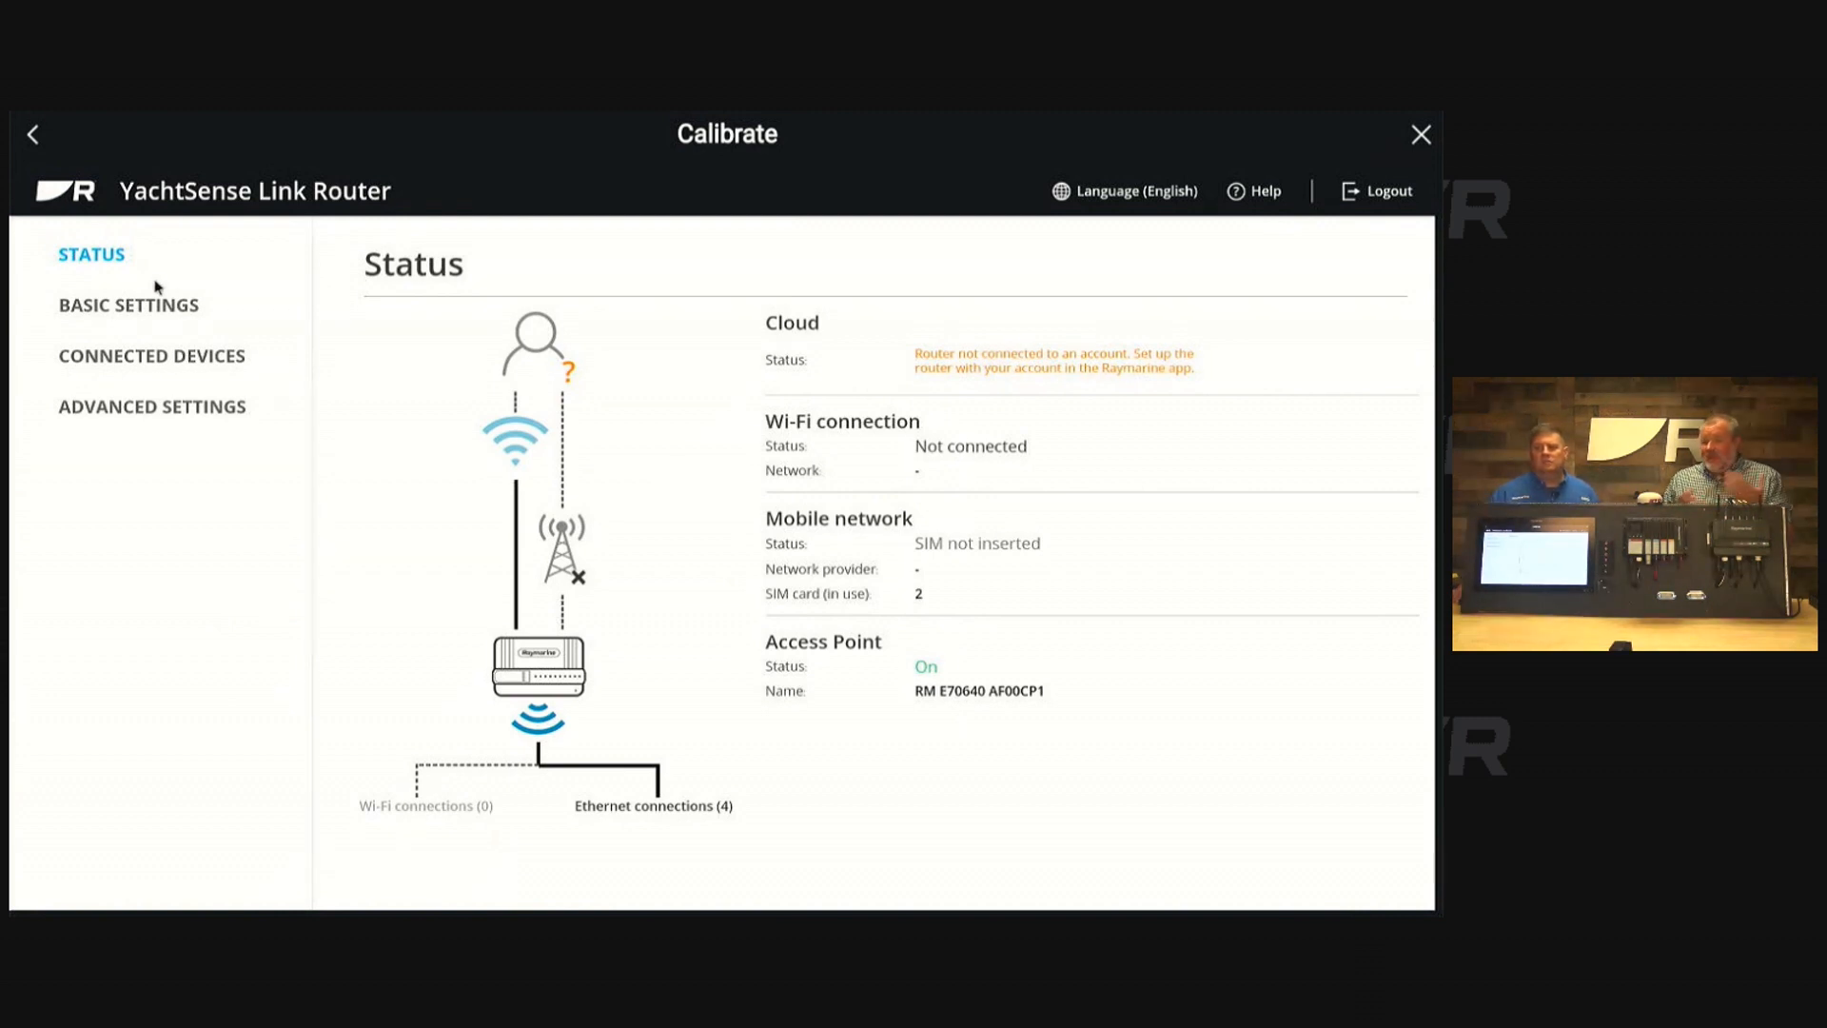
- View the Wi-Fi network list, then the Mobile data & SIM page showing both slots empty
{"action": "left_click", "coordinate": [129, 304]}
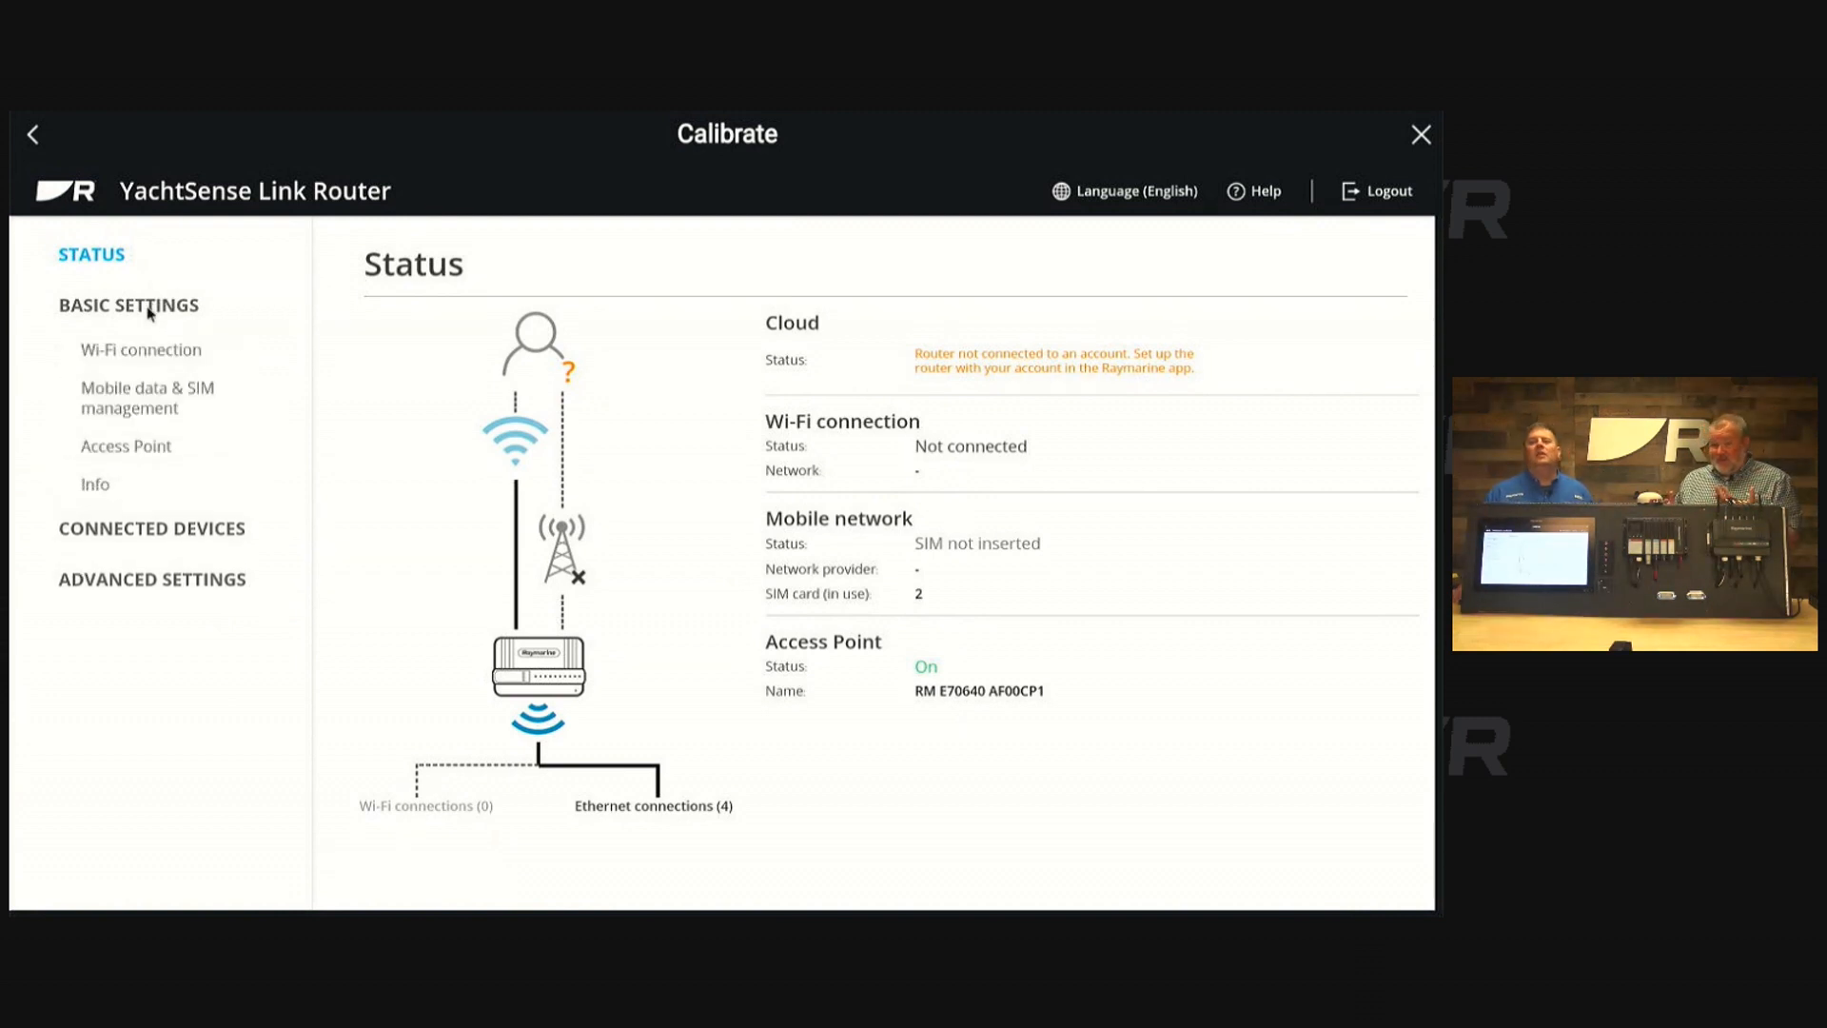
{"action": "mouse_move", "coordinate": [144, 362]}
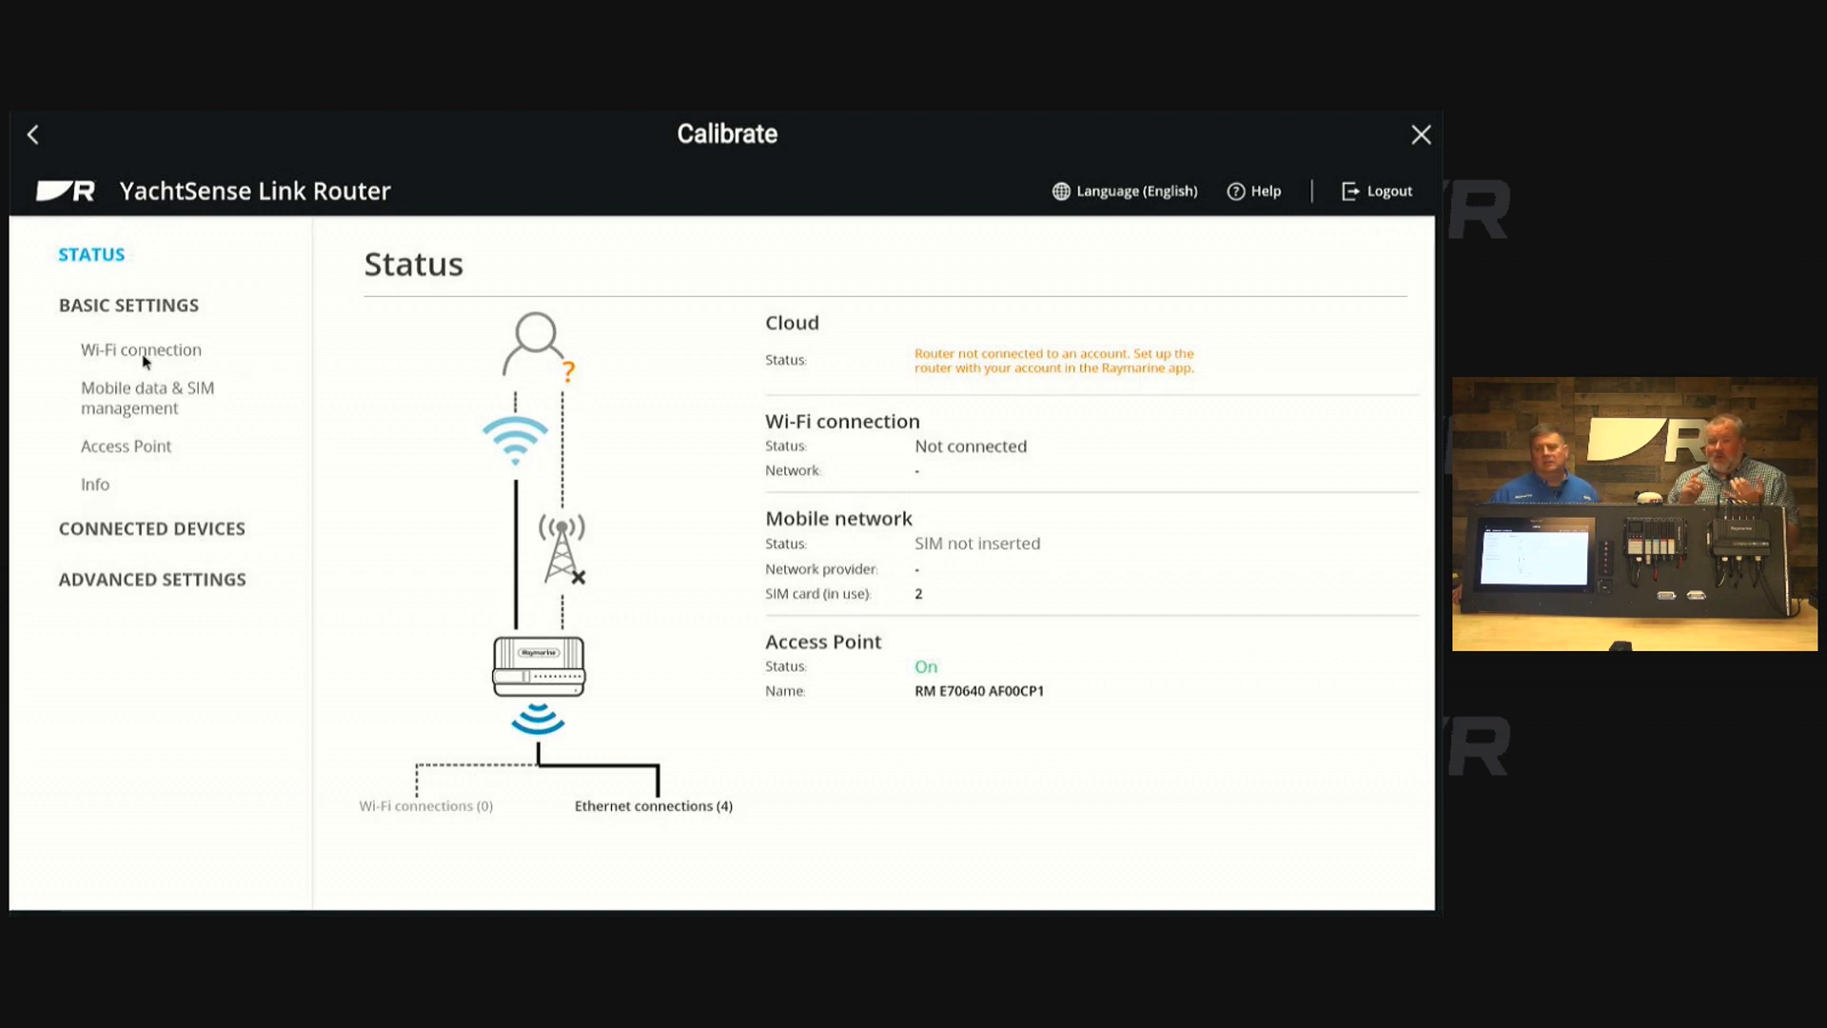
{"action": "left_click", "coordinate": [141, 349]}
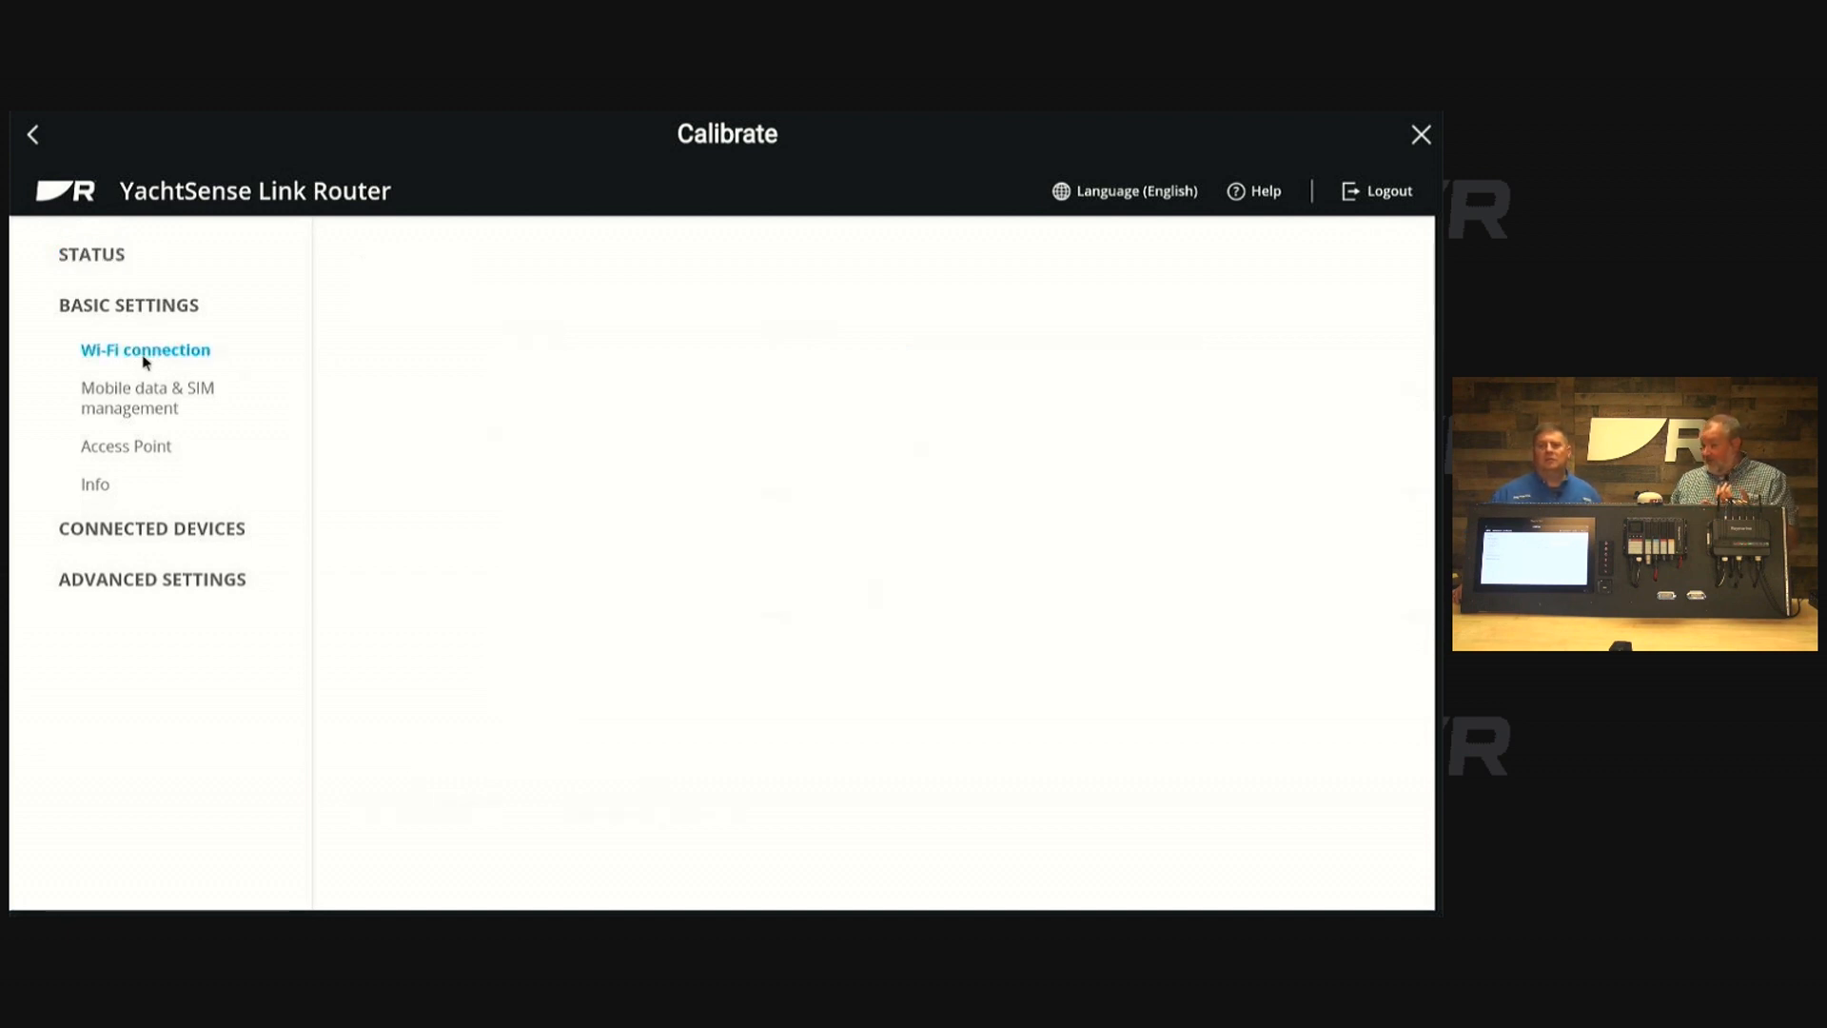
{"action": "left_click", "coordinate": [144, 350]}
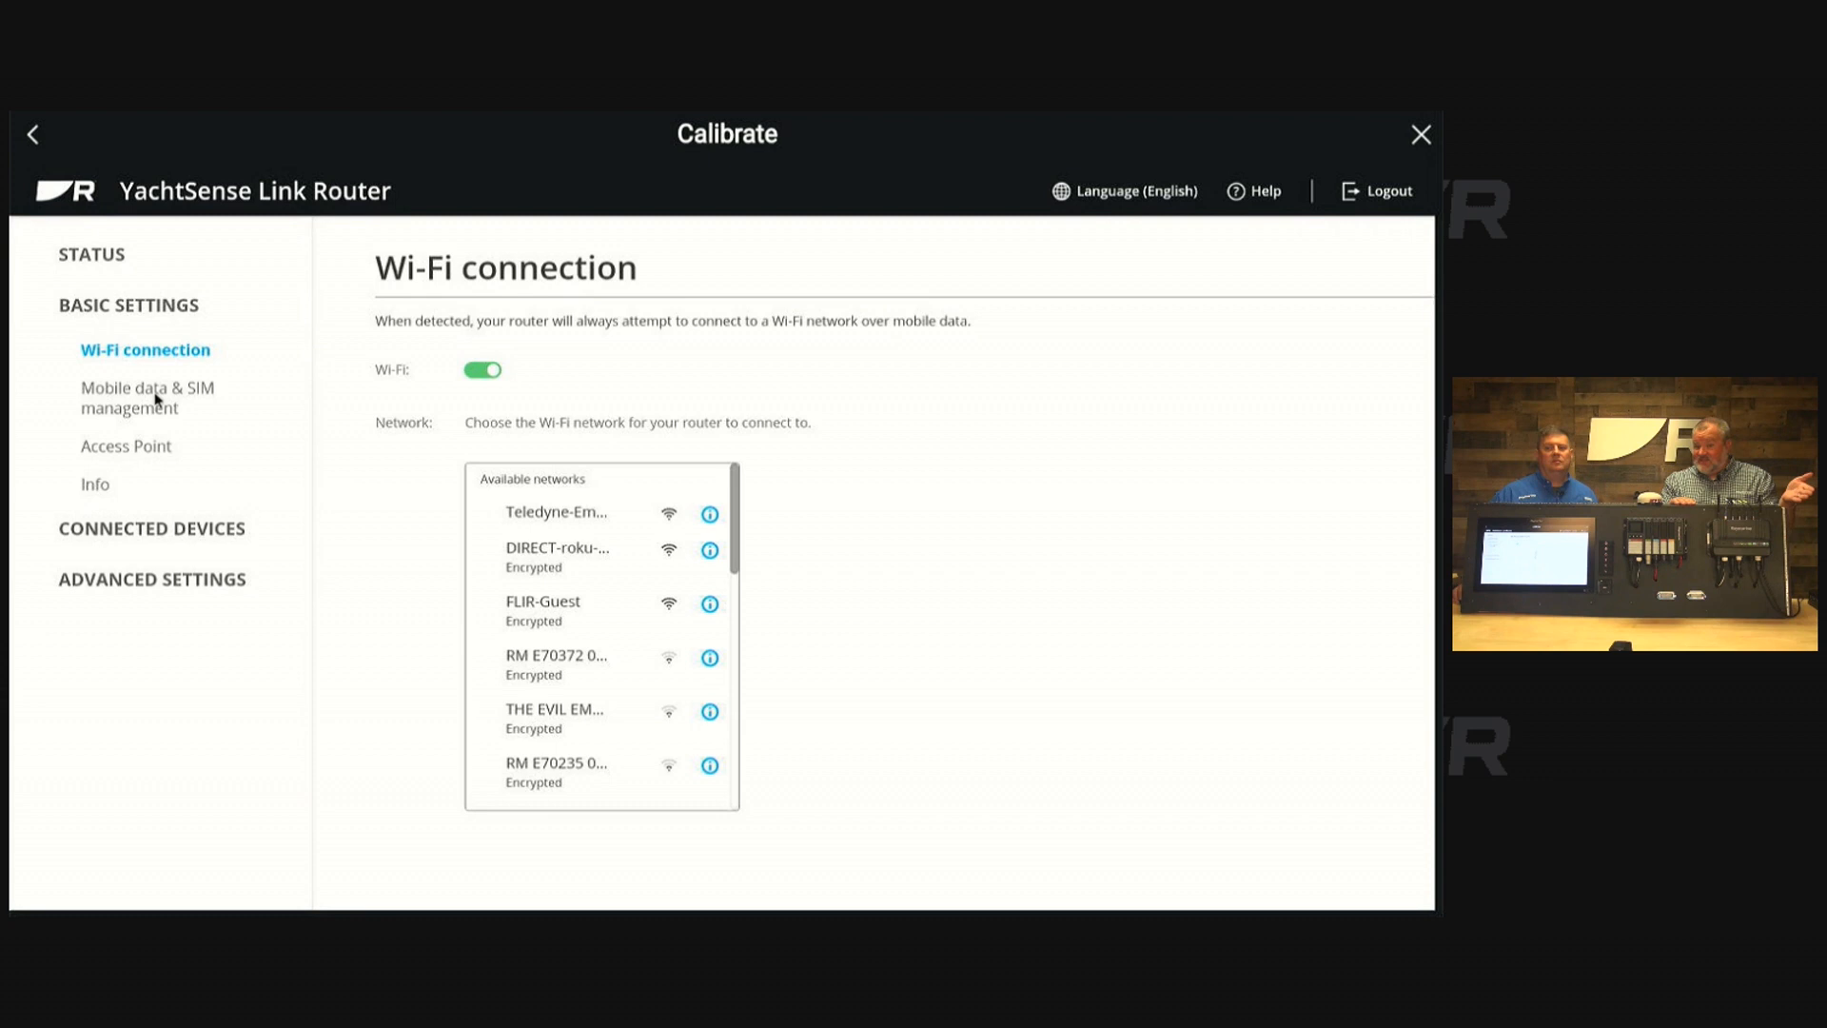
{"action": "left_click", "coordinate": [147, 398]}
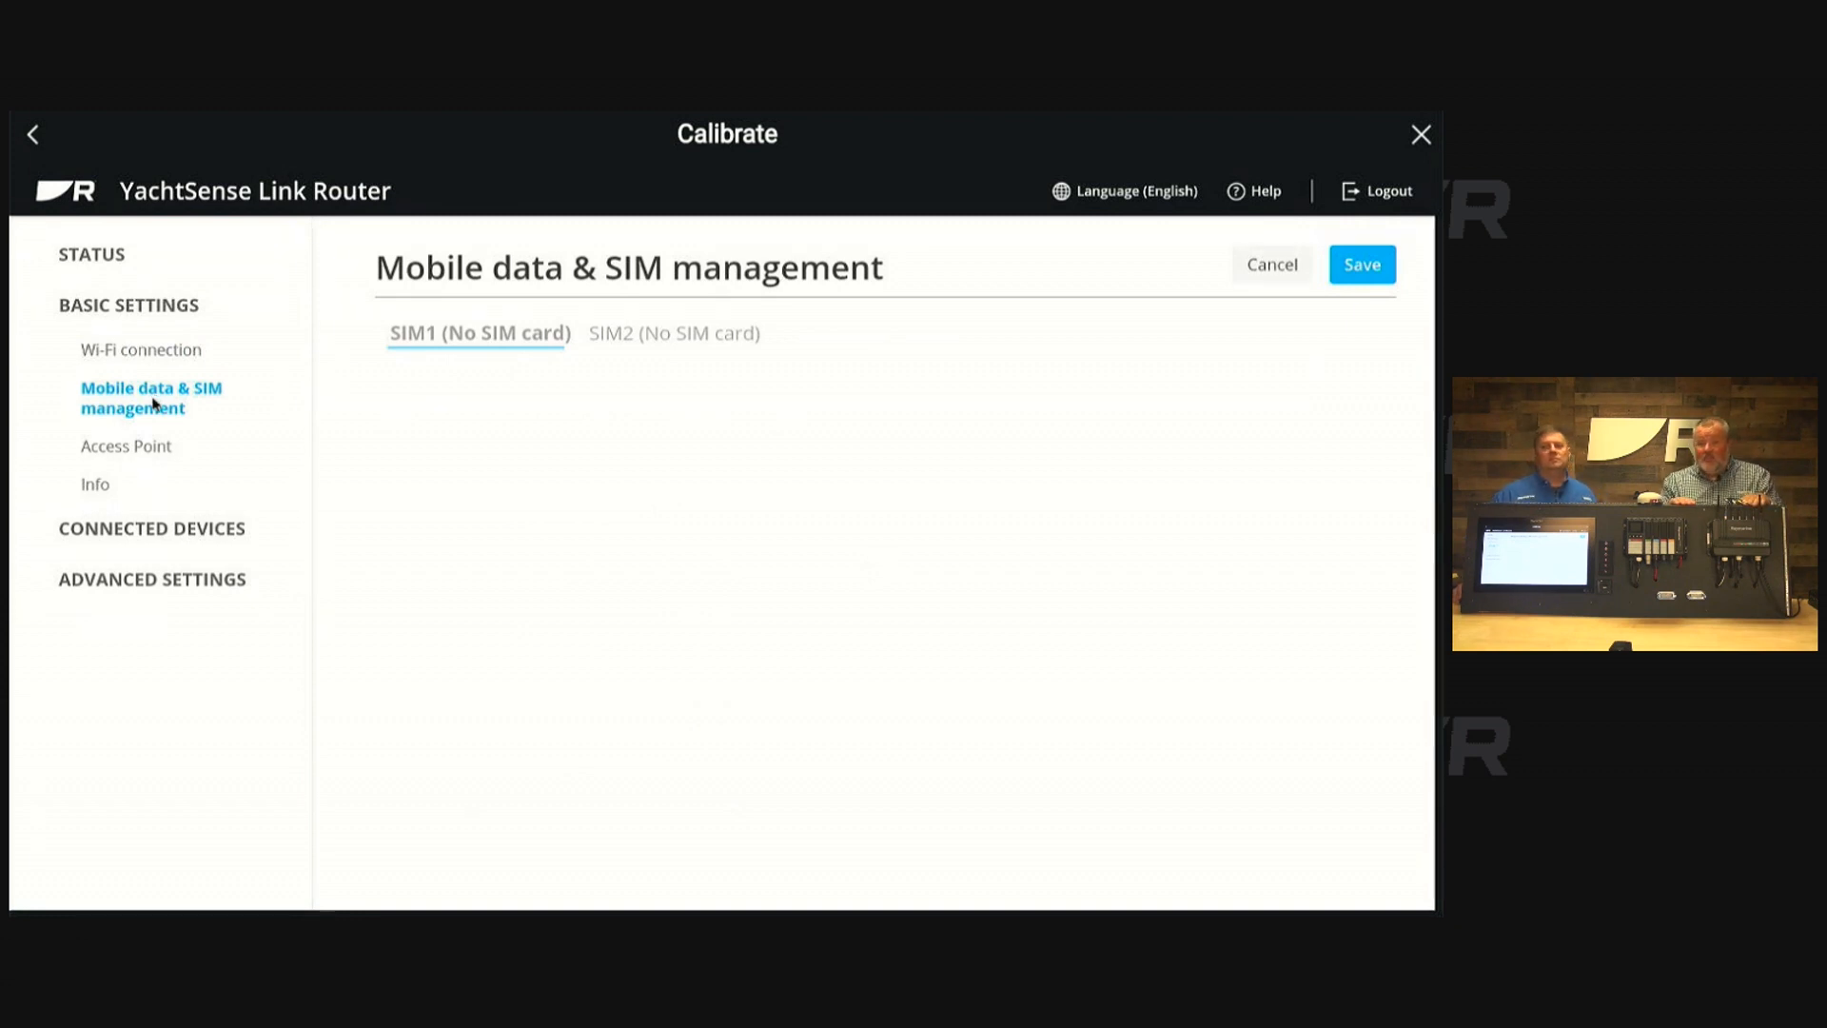
{"action": "mouse_move", "coordinate": [144, 448]}
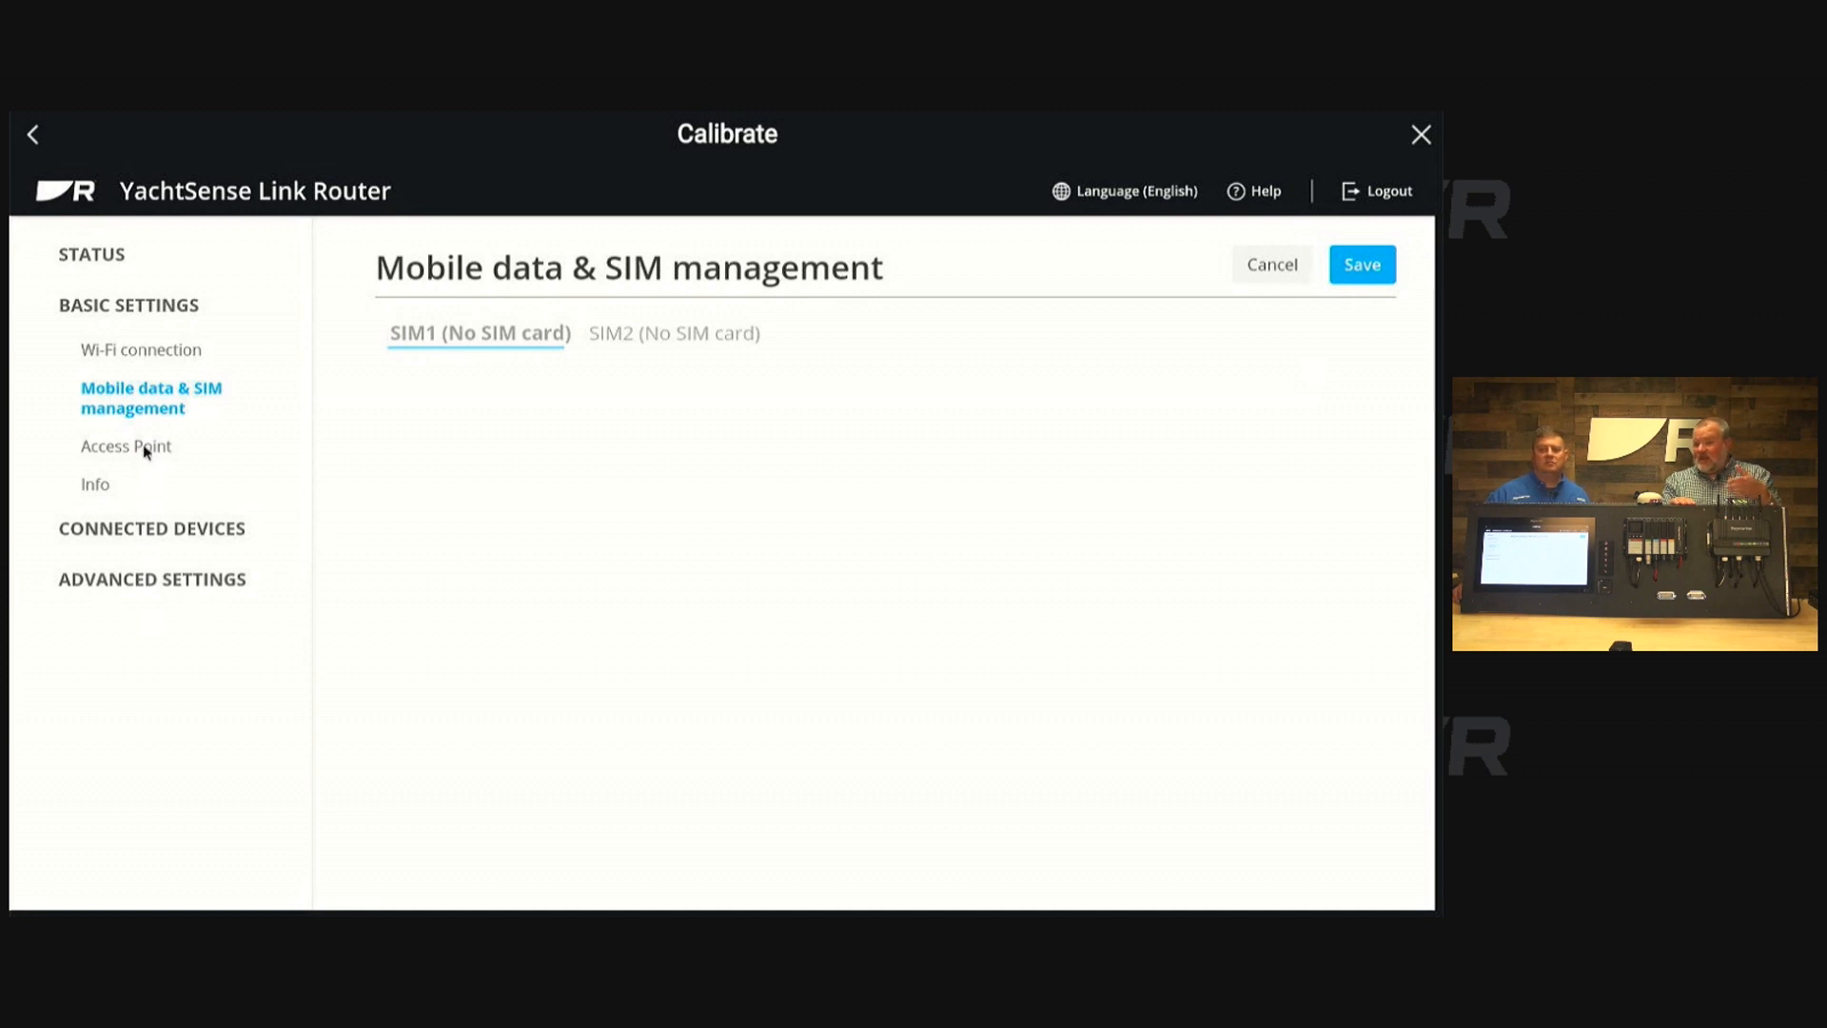
- Review Access Point SSID, WPA2-PSK encryption and channel, then go to the Info page
{"action": "left_click", "coordinate": [128, 446]}
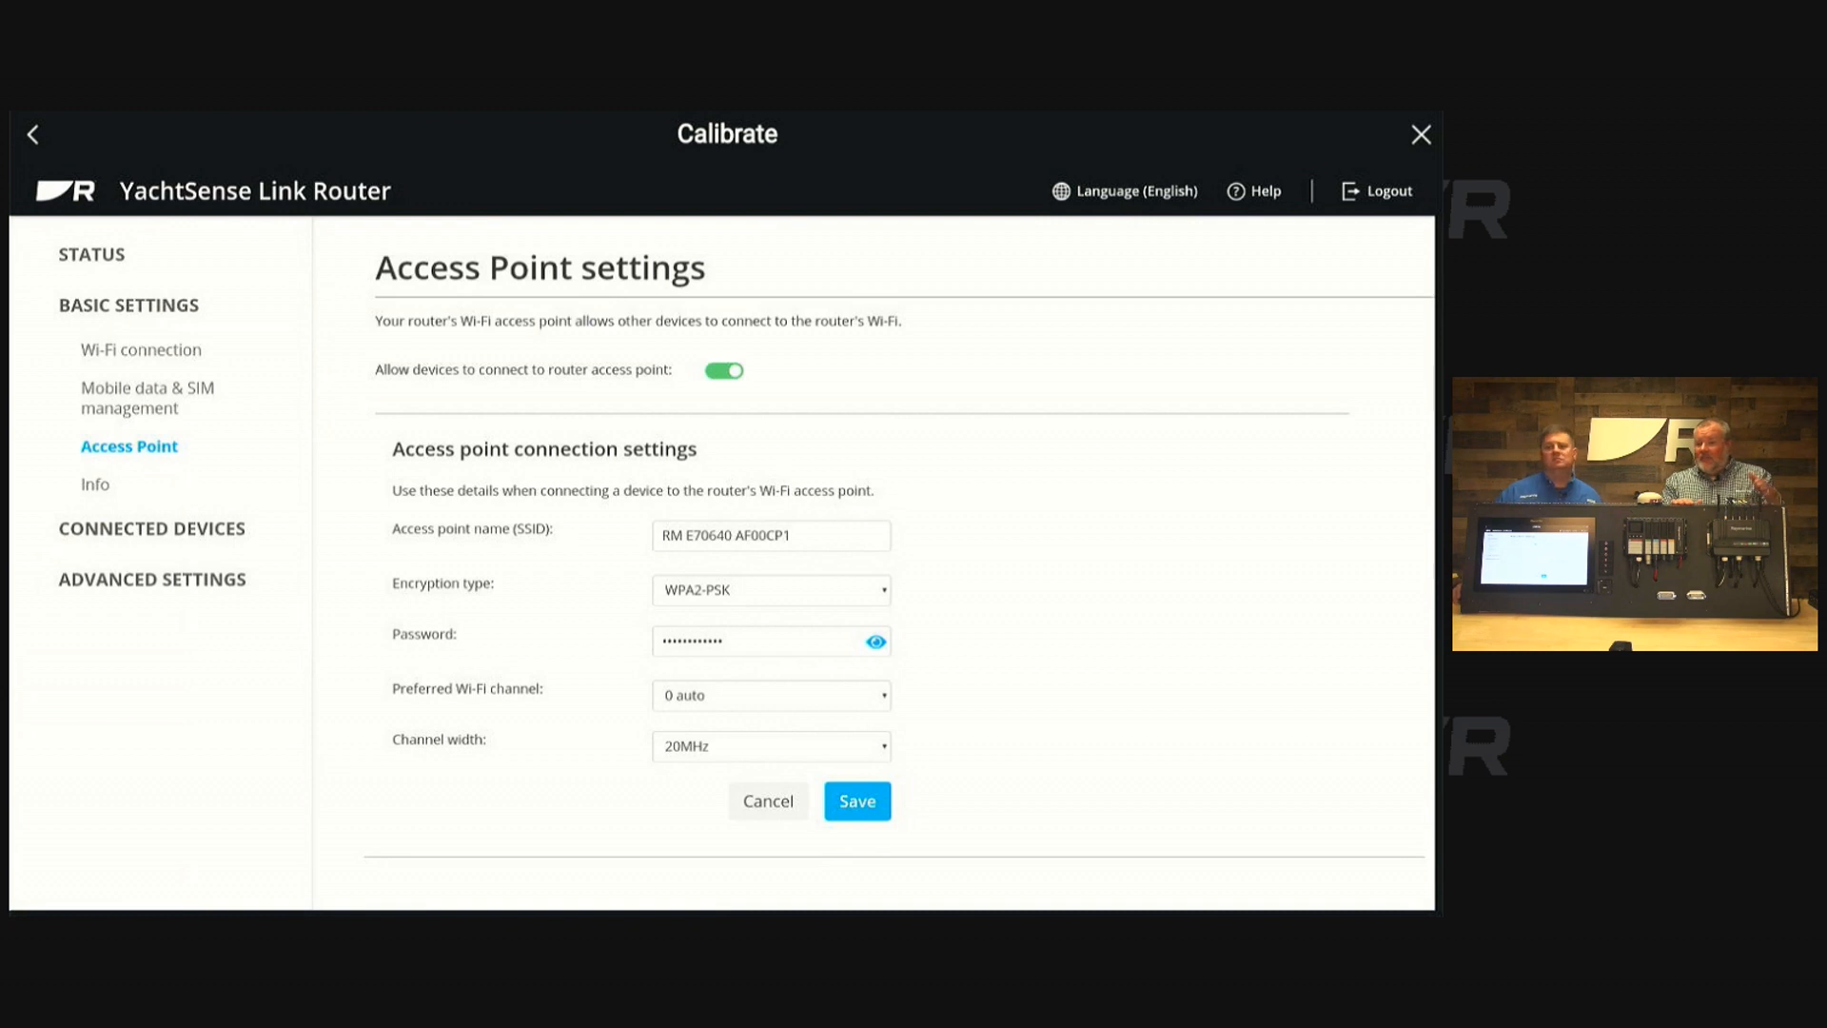
{"action": "left_click", "coordinate": [95, 483]}
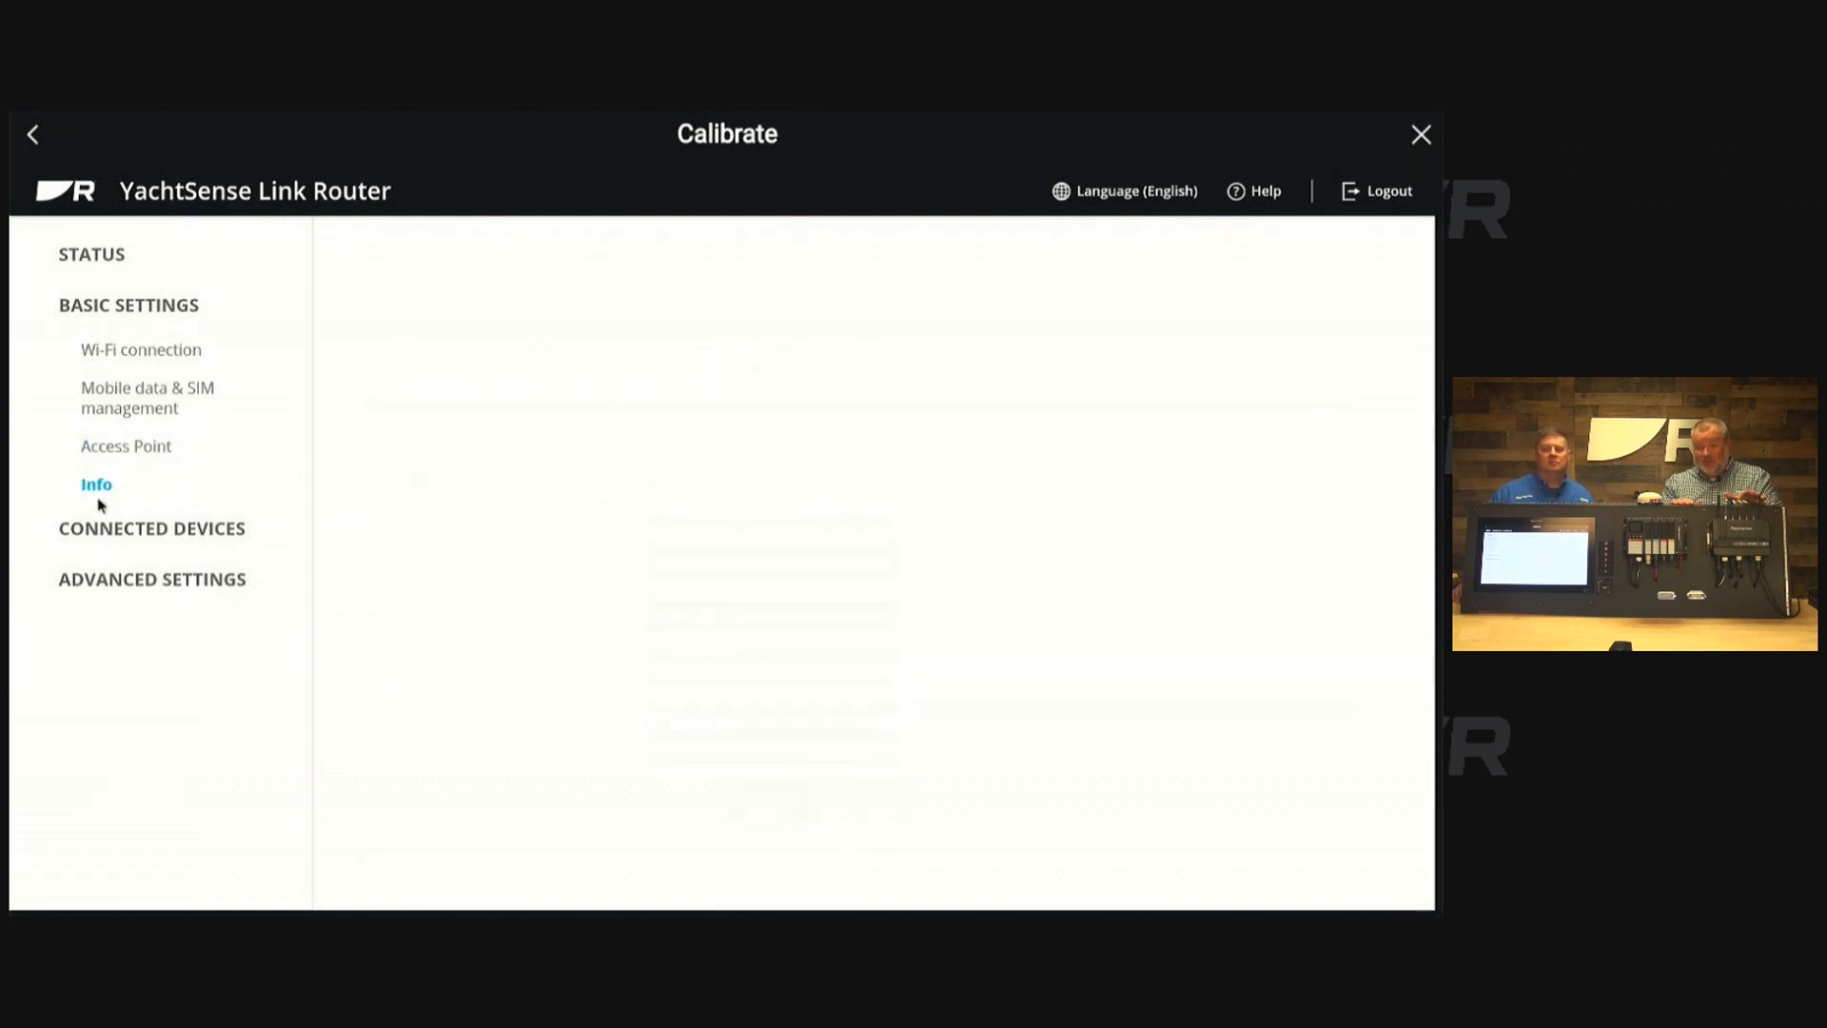
- Read Device info, Software info and Mobile network down to SIM status Not inserted
{"action": "left_click", "coordinate": [97, 483]}
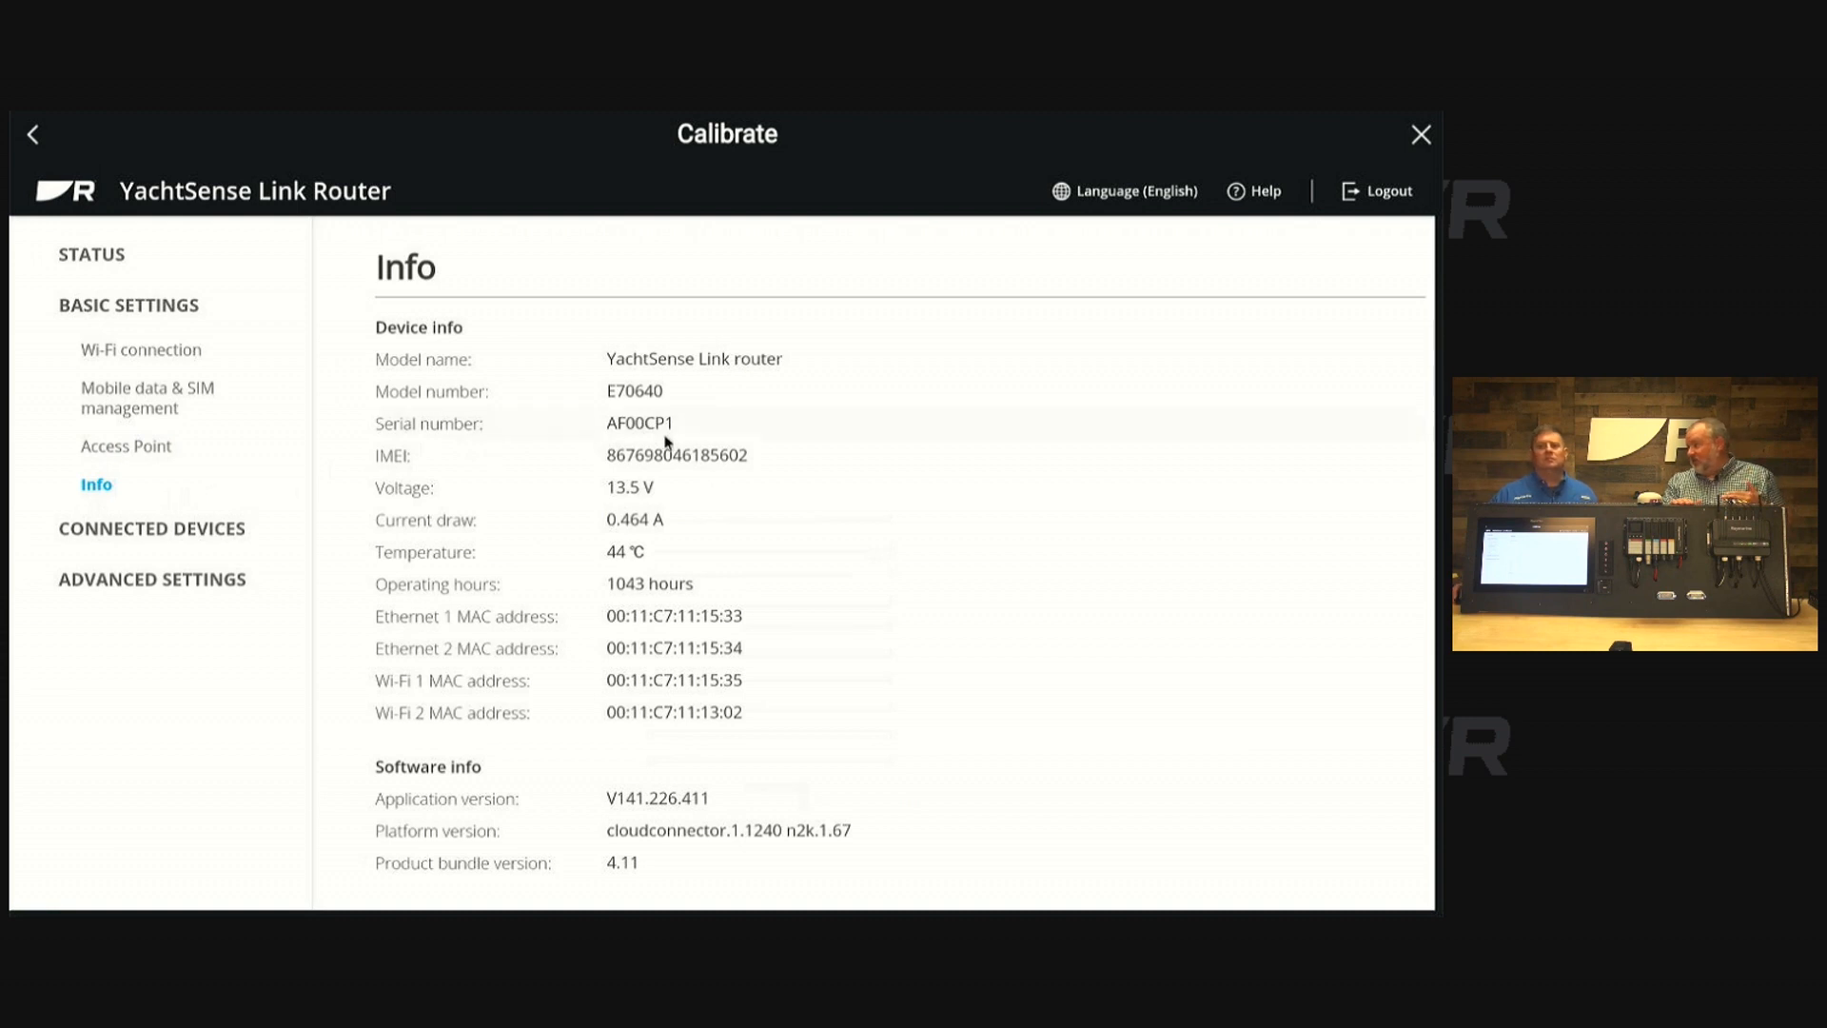
{"action": "scroll", "scroll_direction": "down", "scroll_amount": 3}
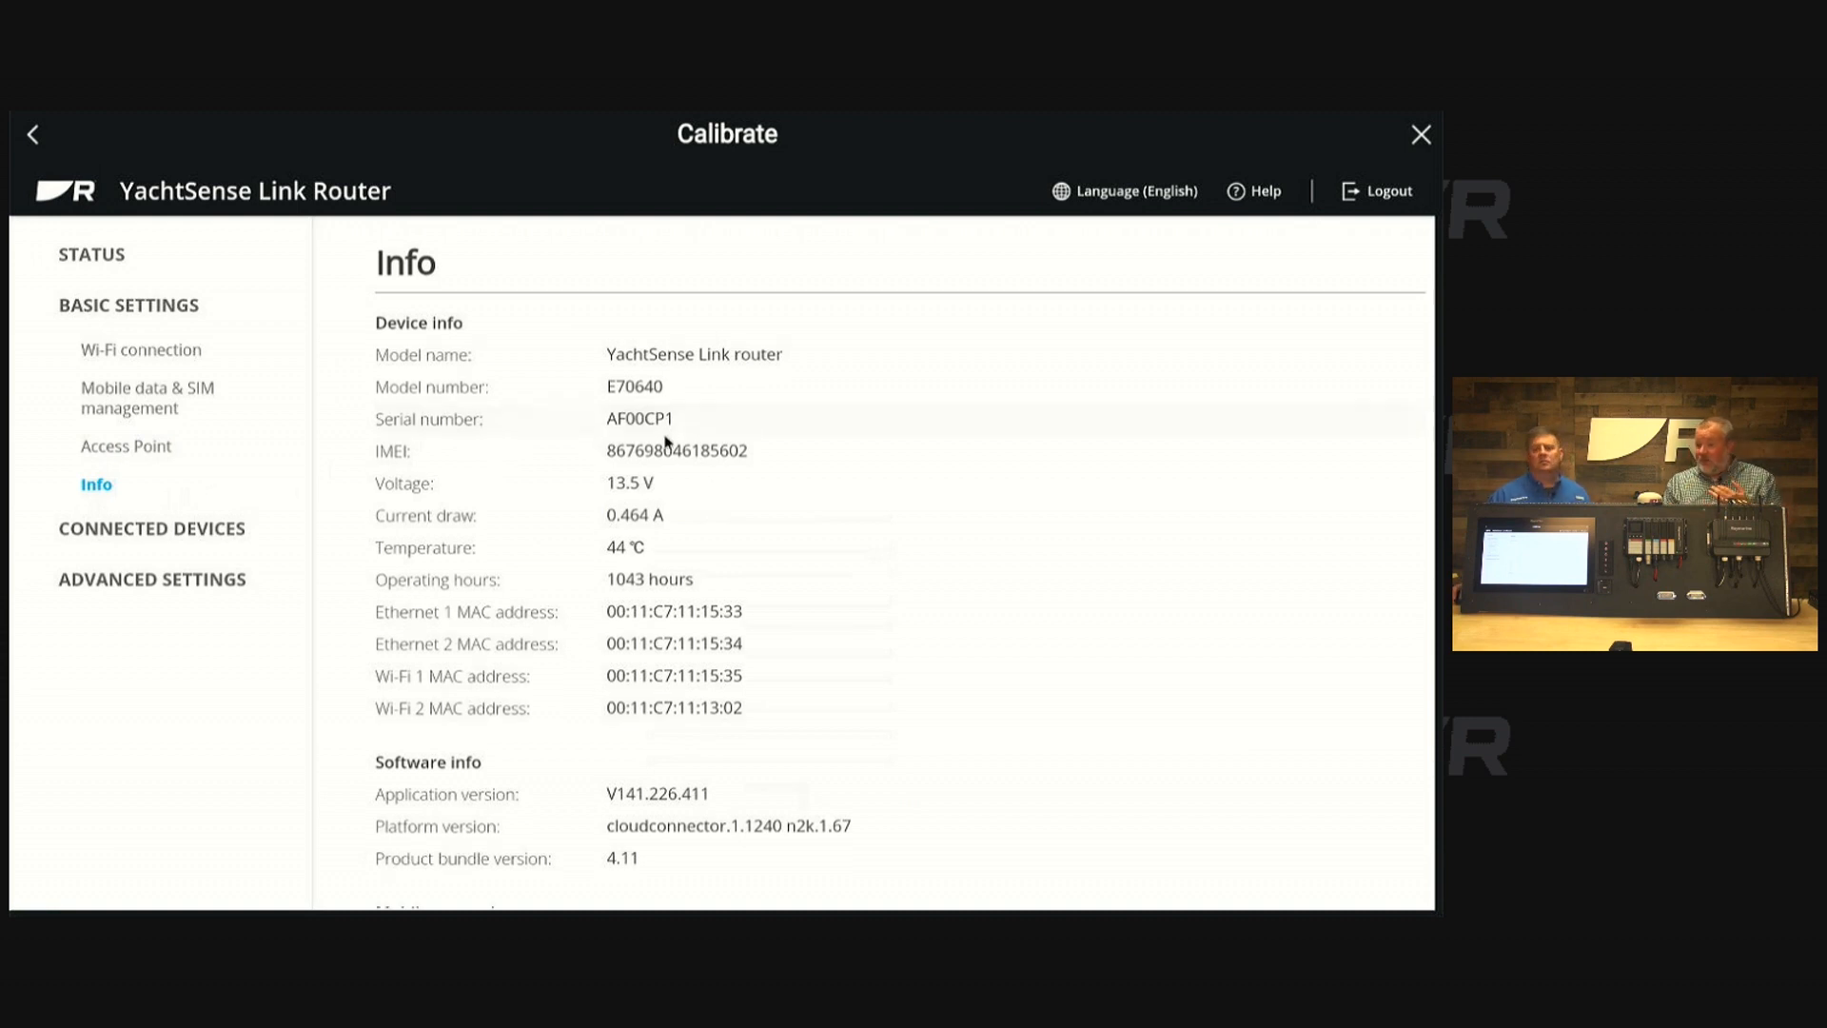
{"action": "scroll", "scroll_direction": "down", "scroll_amount": 3}
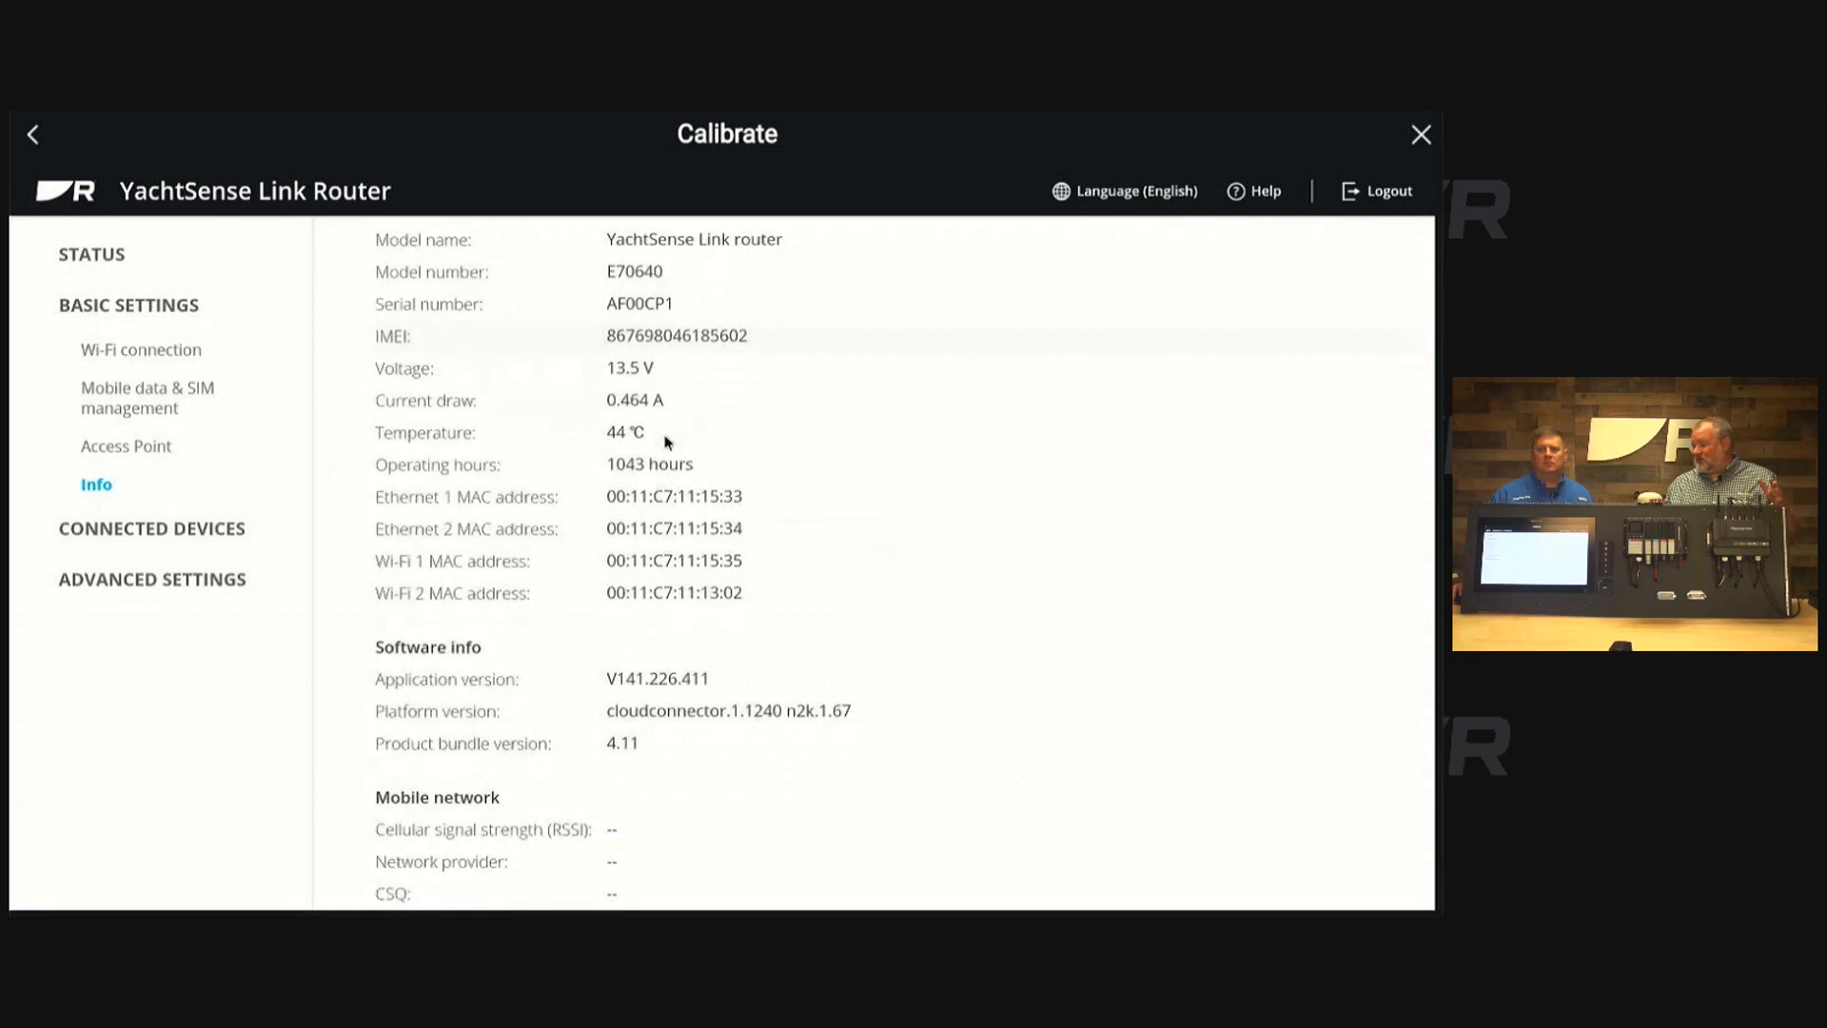
{"action": "scroll", "scroll_direction": "down", "scroll_amount": 3}
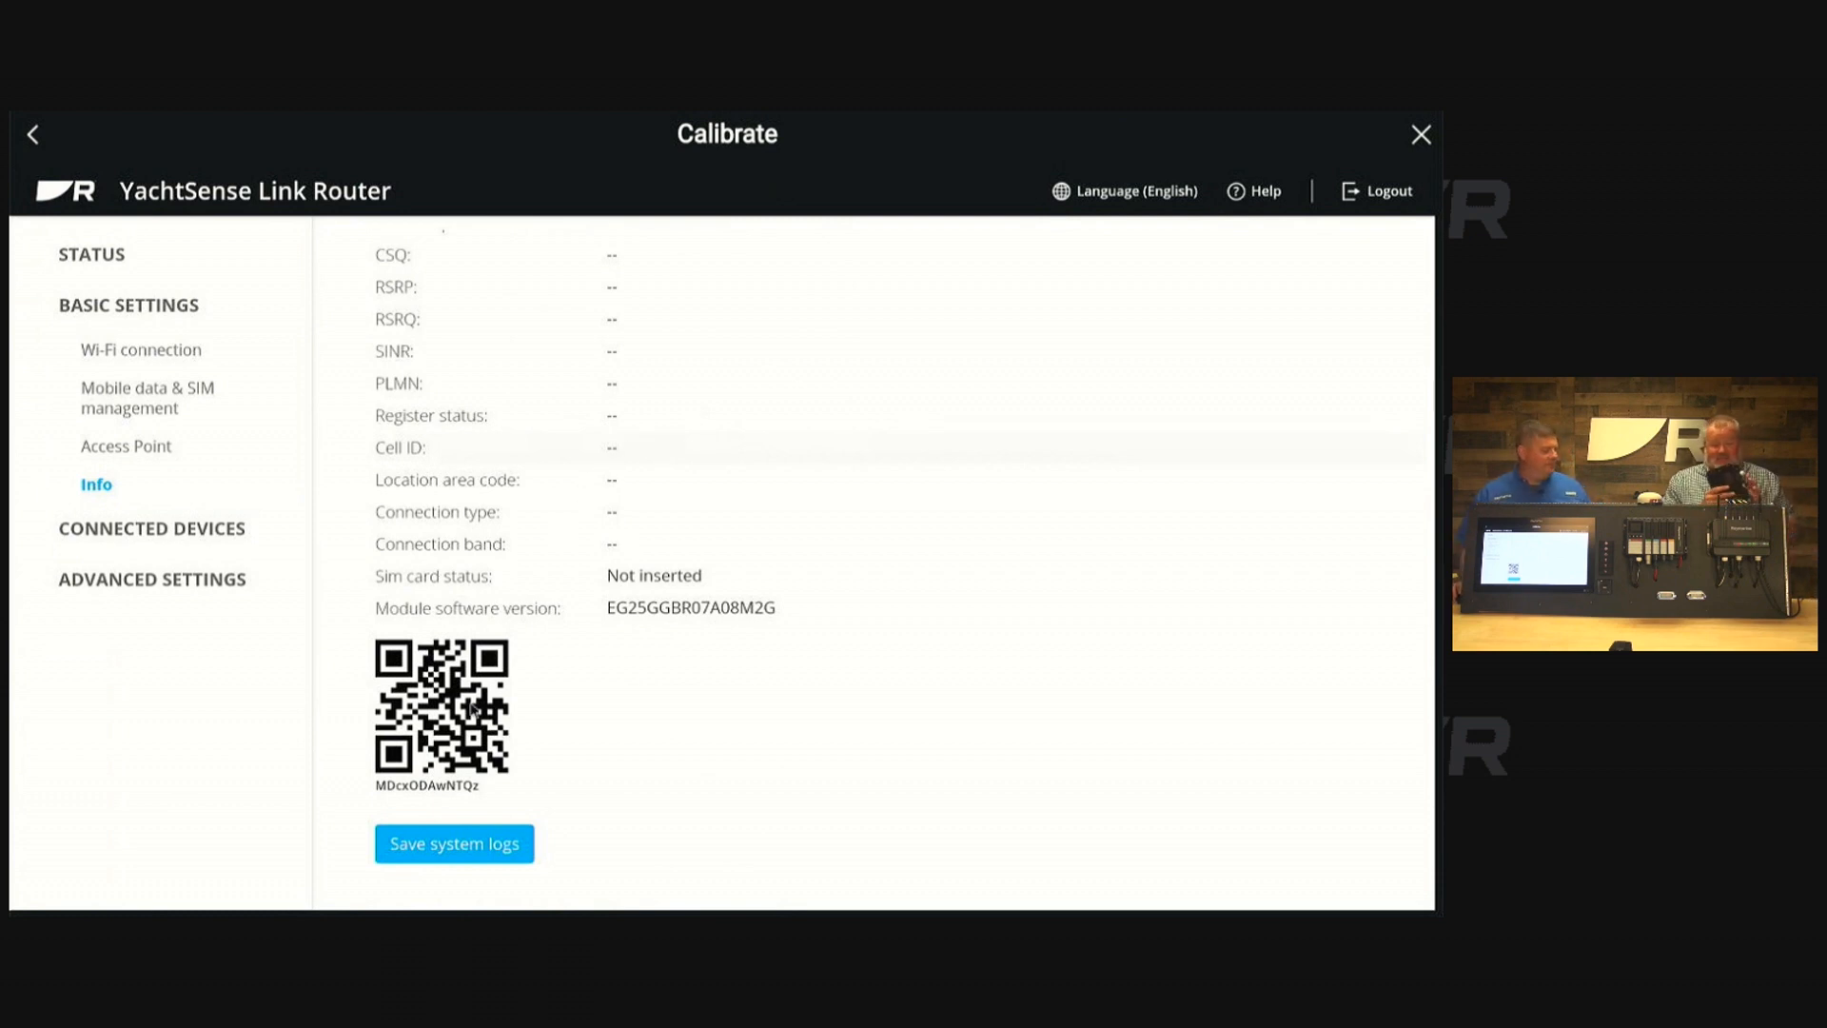
{"action": "mouse_move", "coordinate": [472, 707]}
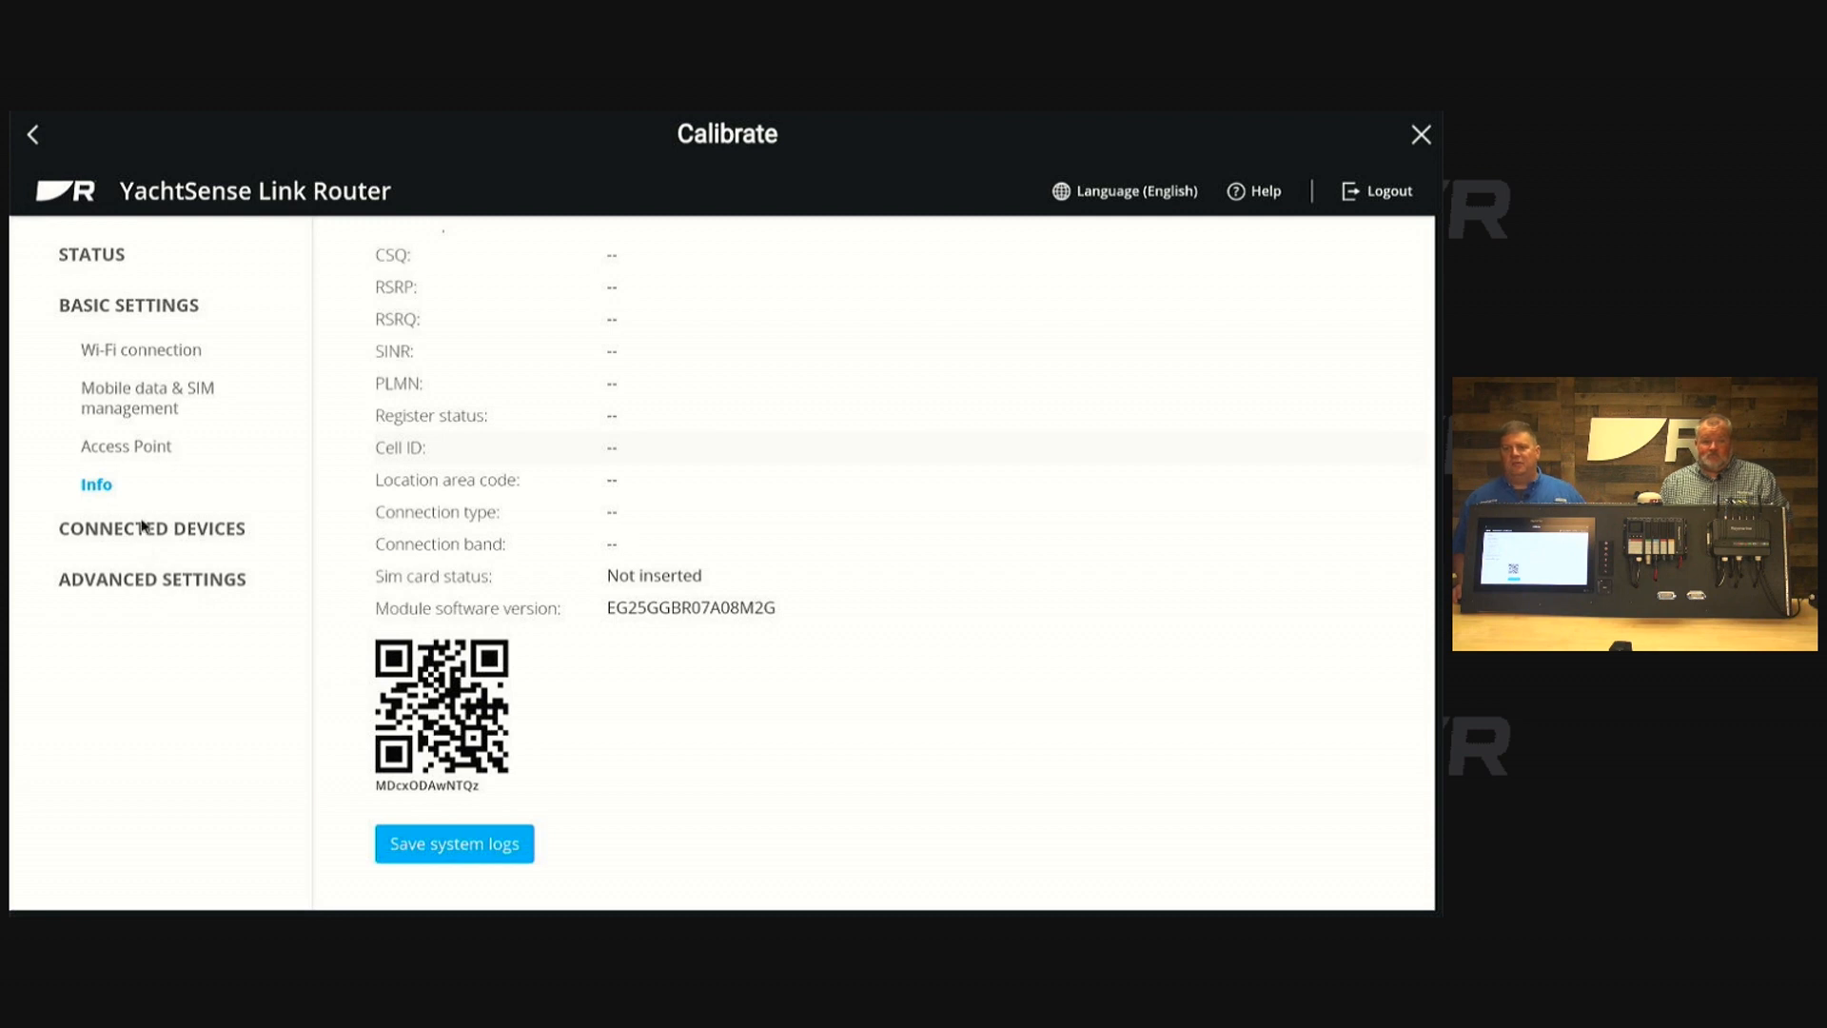
- List the four Ethernet-connected devices with MAC and IP addresses, and collapse Basic Settings
{"action": "left_click", "coordinate": [151, 529]}
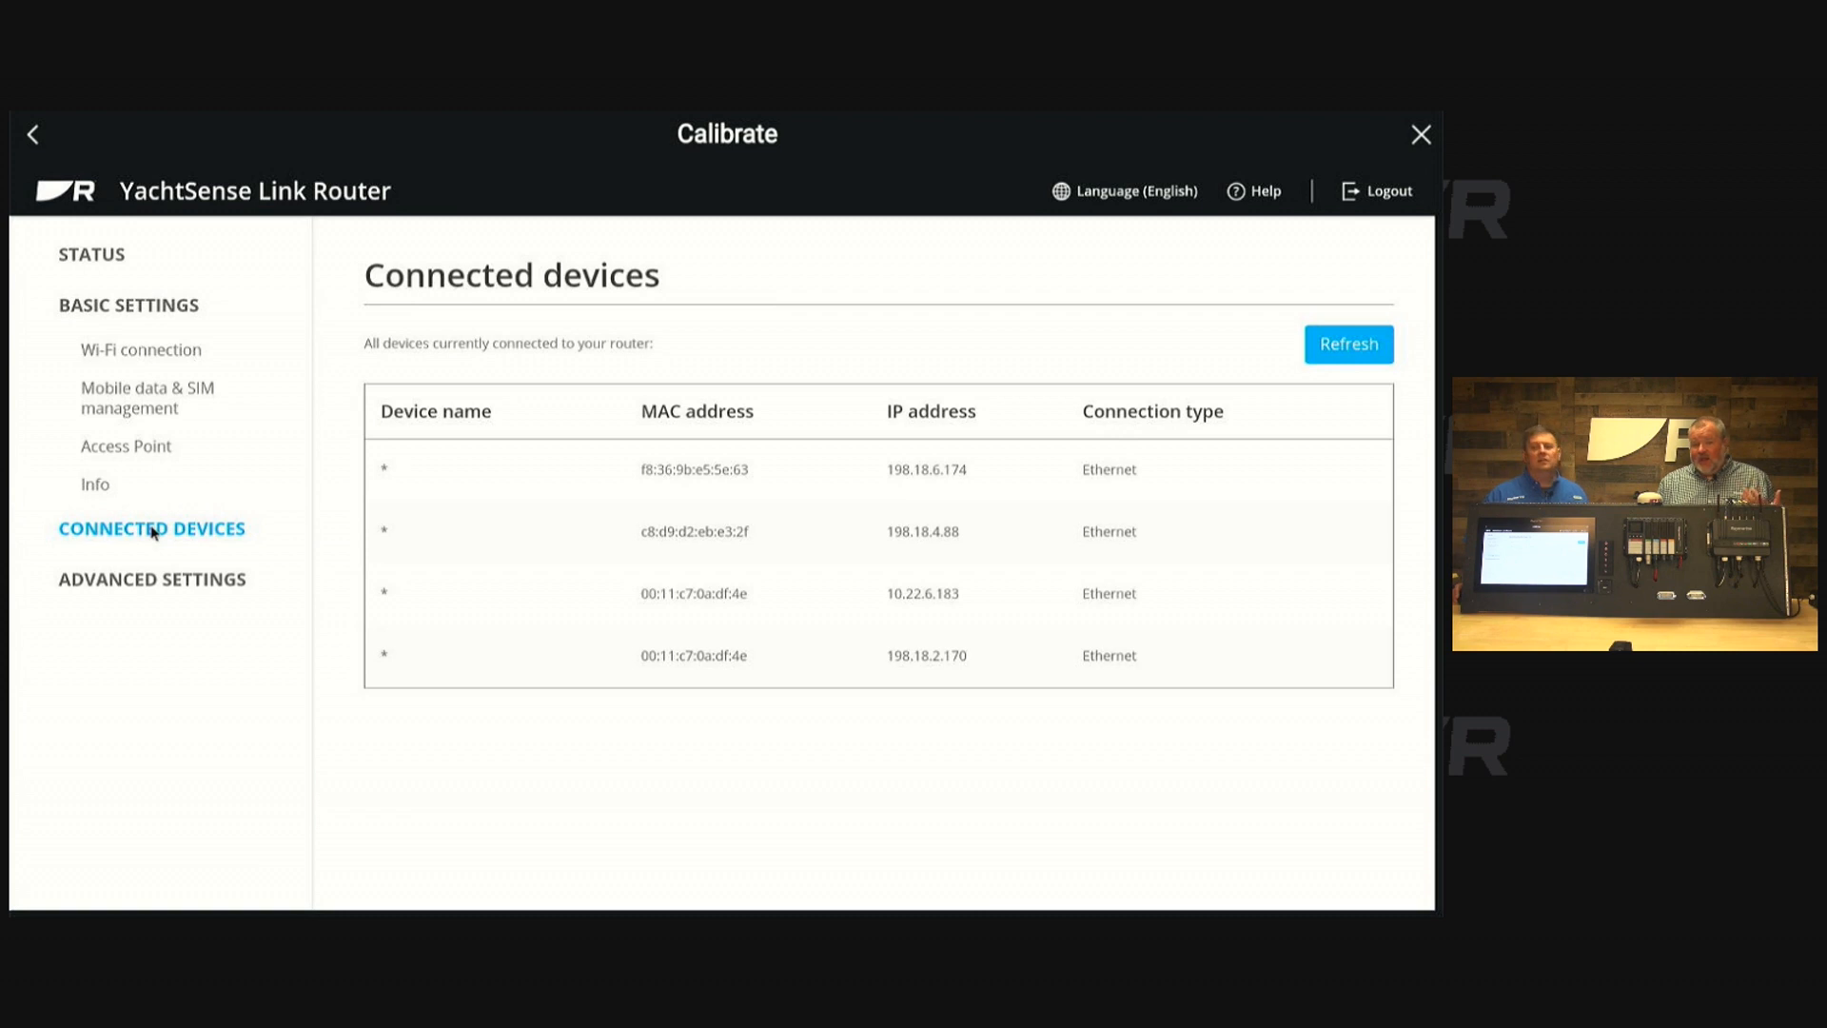
{"action": "mouse_move", "coordinate": [150, 588]}
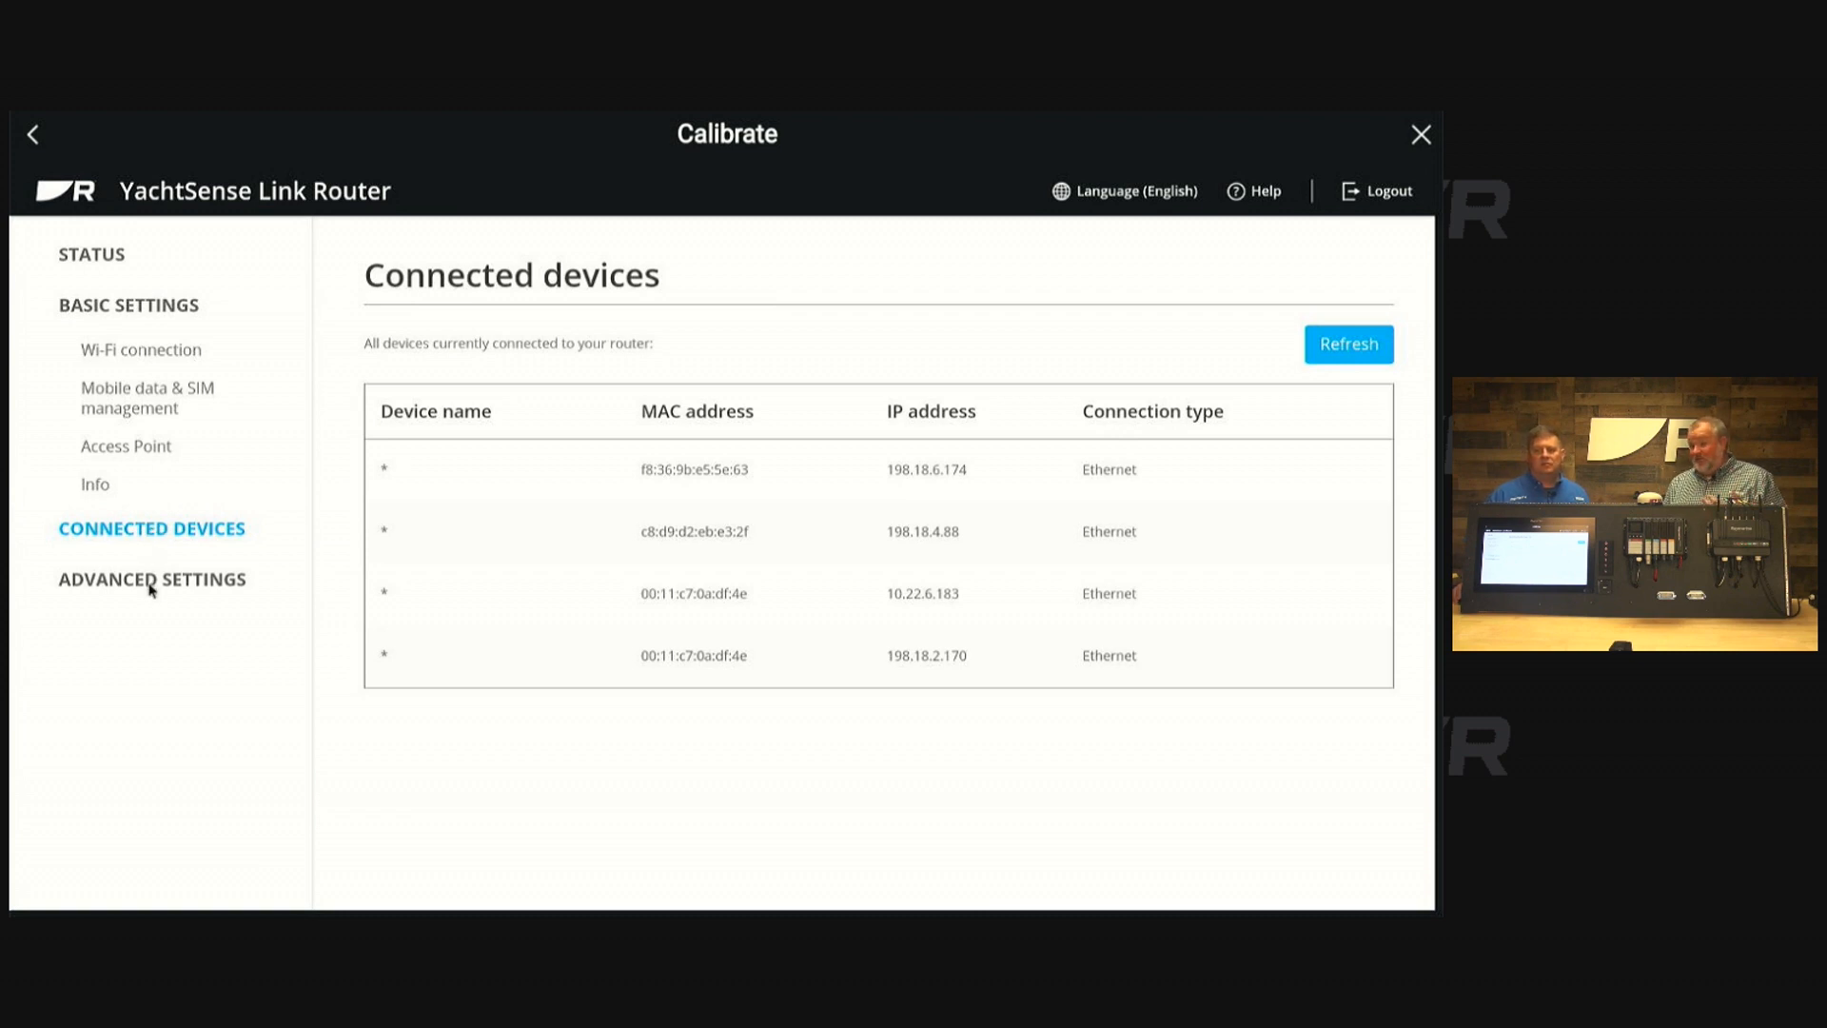
{"action": "left_click", "coordinate": [128, 304]}
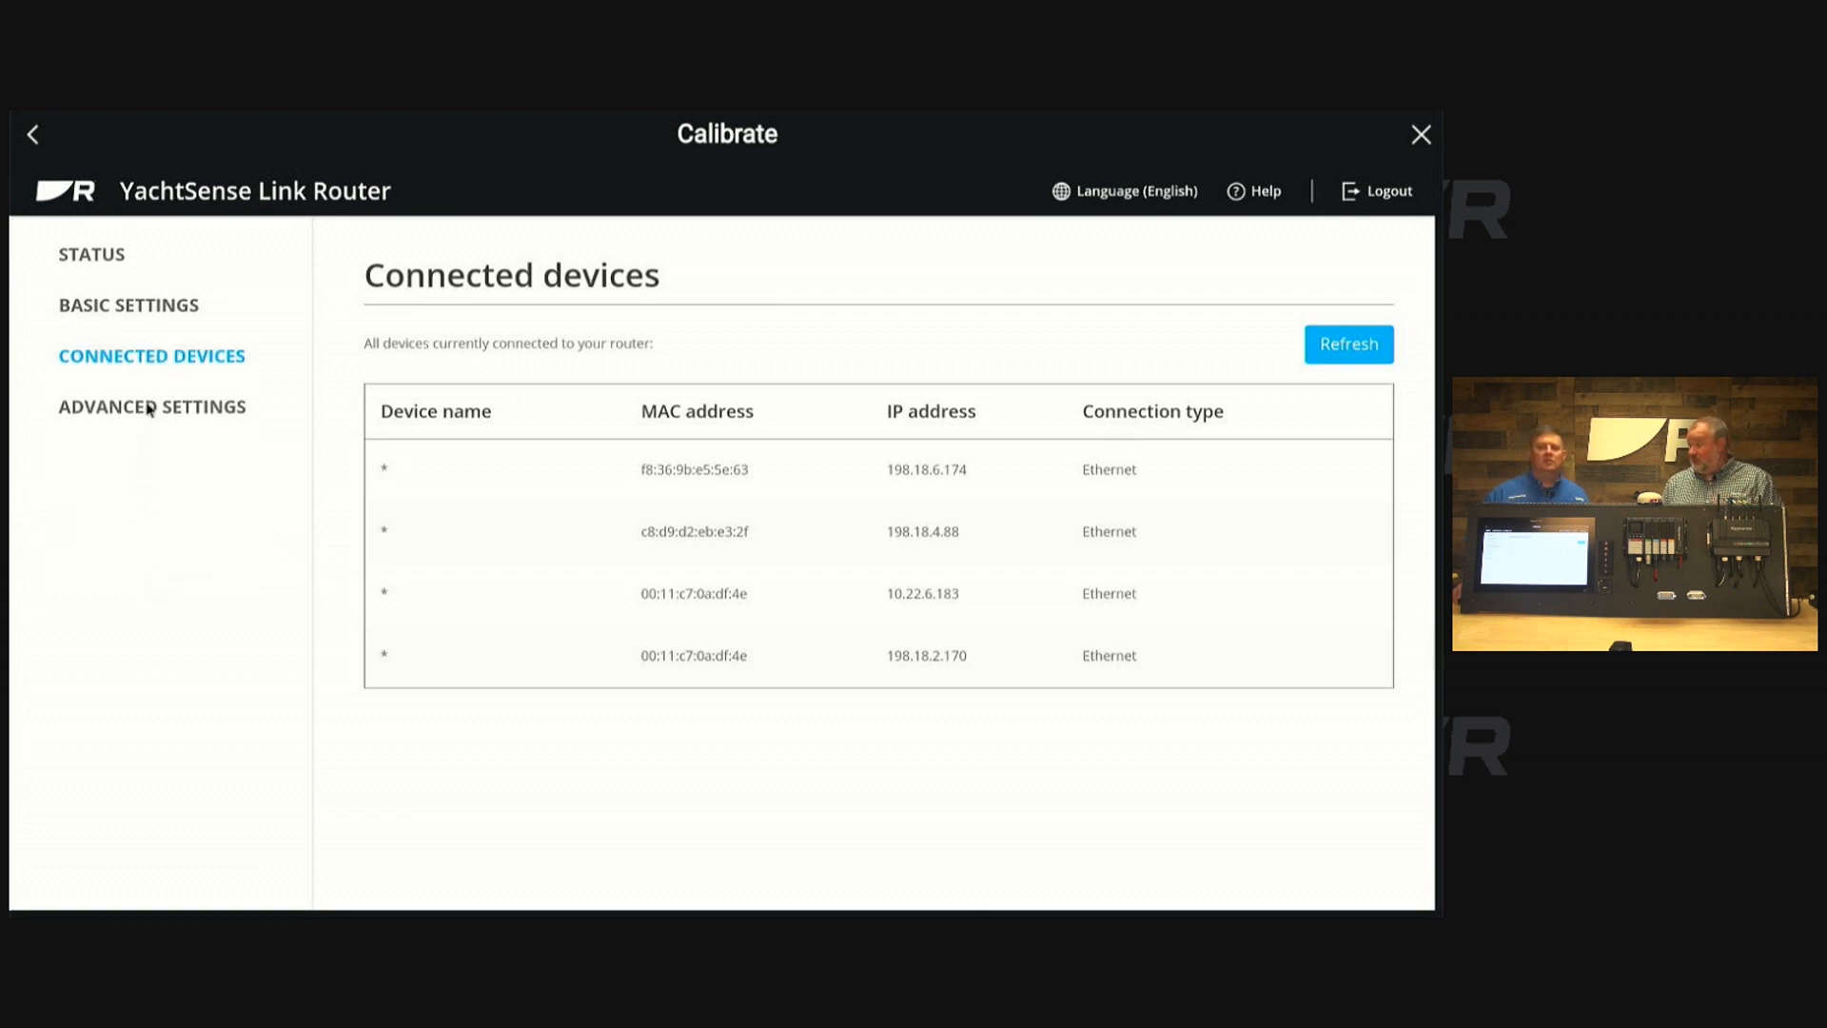
- Expand Advanced Settings and LAN set-up, view the Admin password page, expand Inputs & Outputs
{"action": "left_click", "coordinate": [152, 405]}
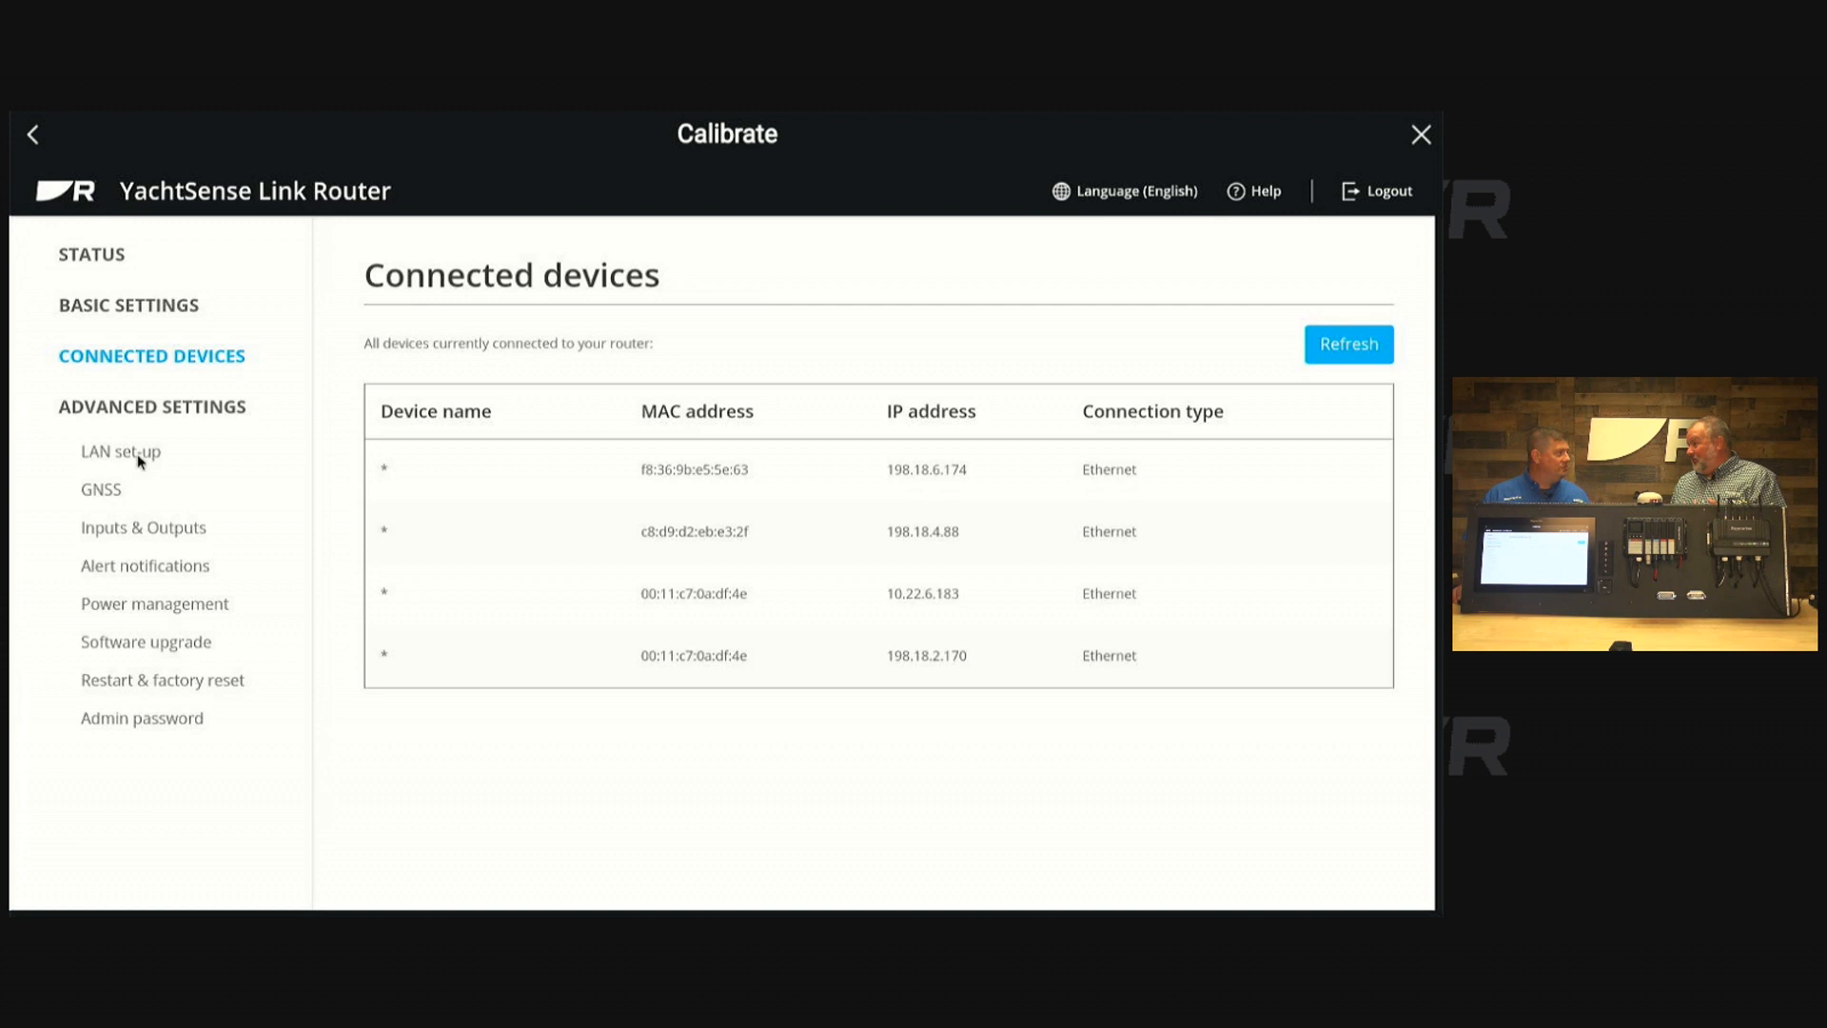
{"action": "left_click", "coordinate": [119, 452]}
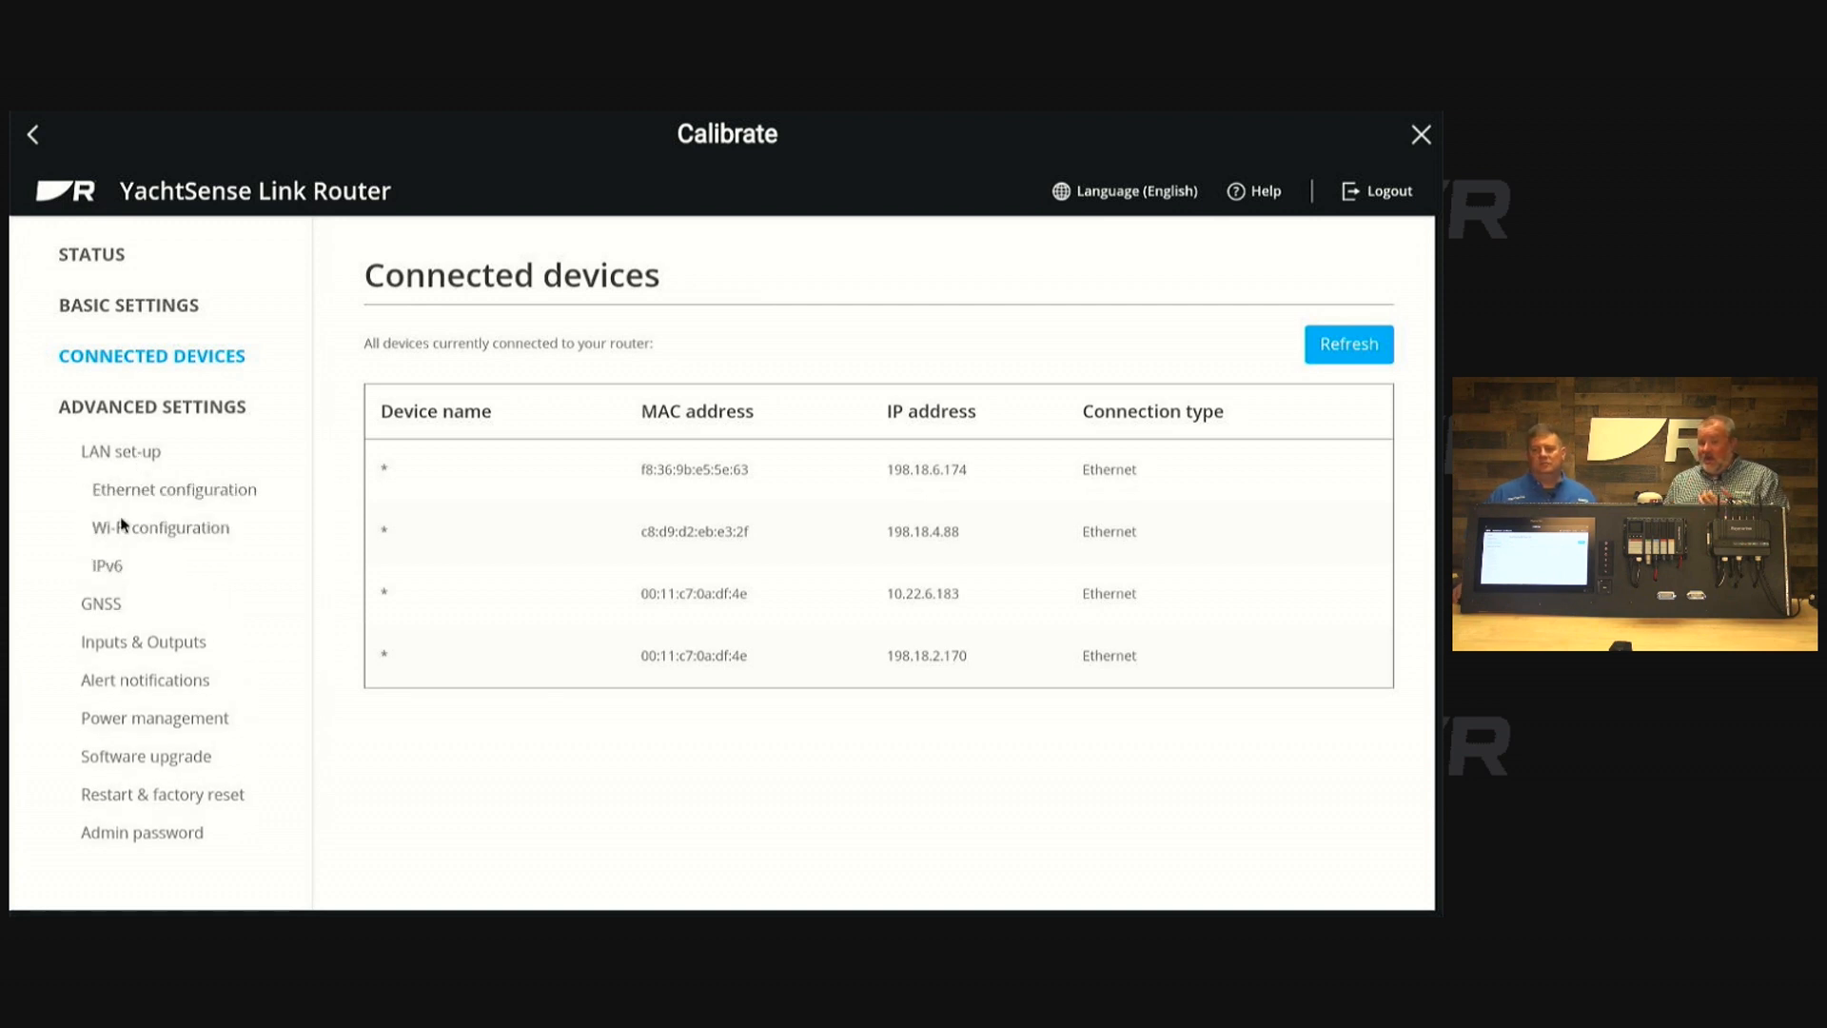
{"action": "mouse_move", "coordinate": [115, 611]}
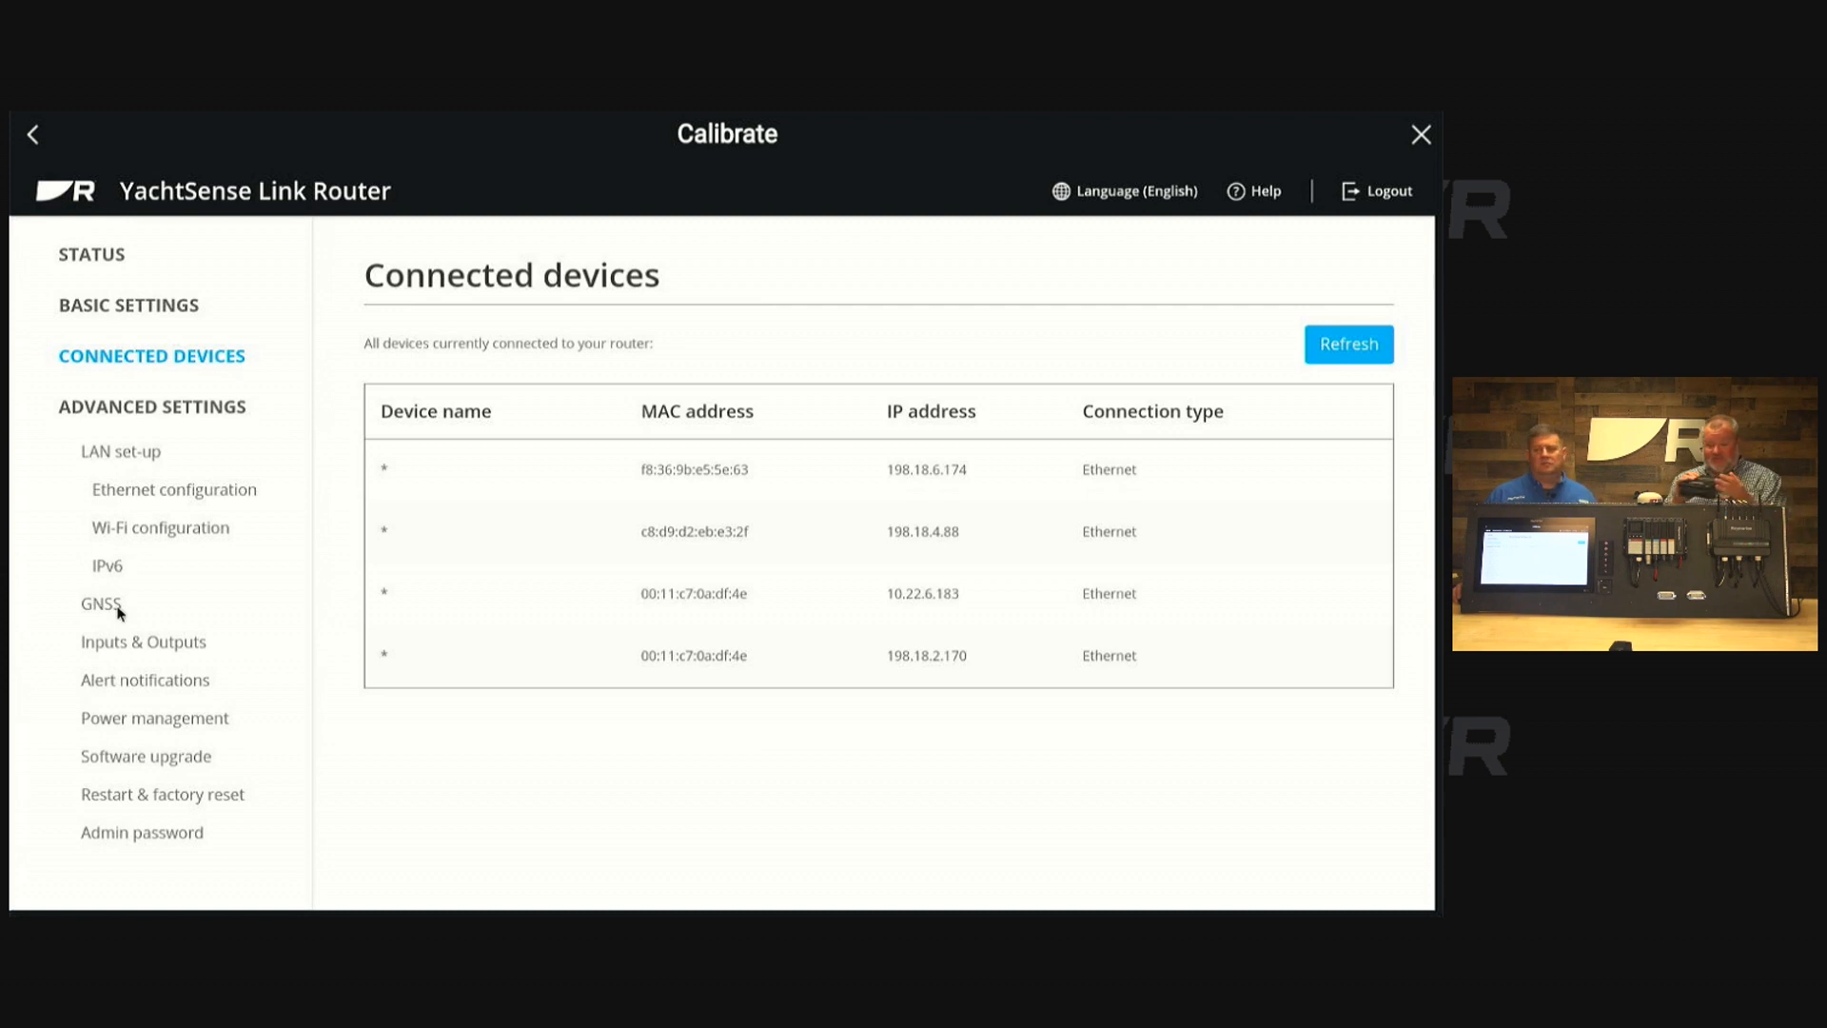
{"action": "mouse_move", "coordinate": [129, 848]}
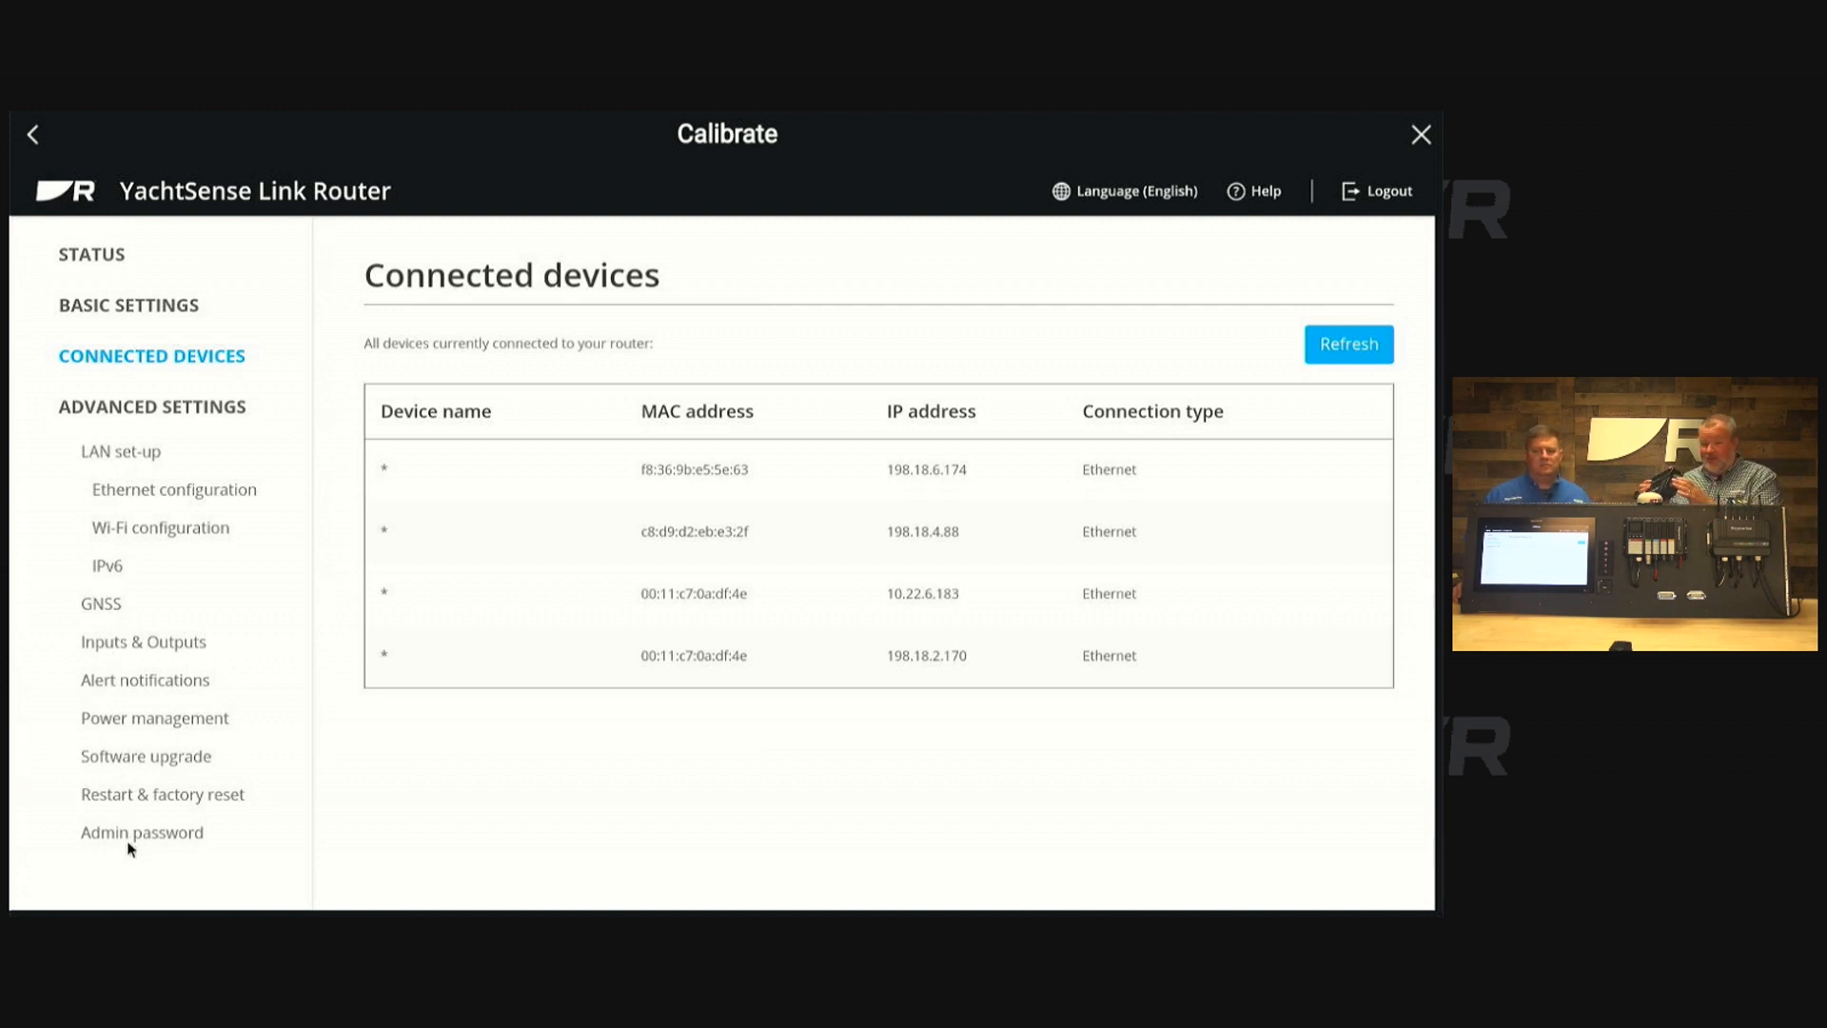
{"action": "left_click", "coordinate": [142, 832]}
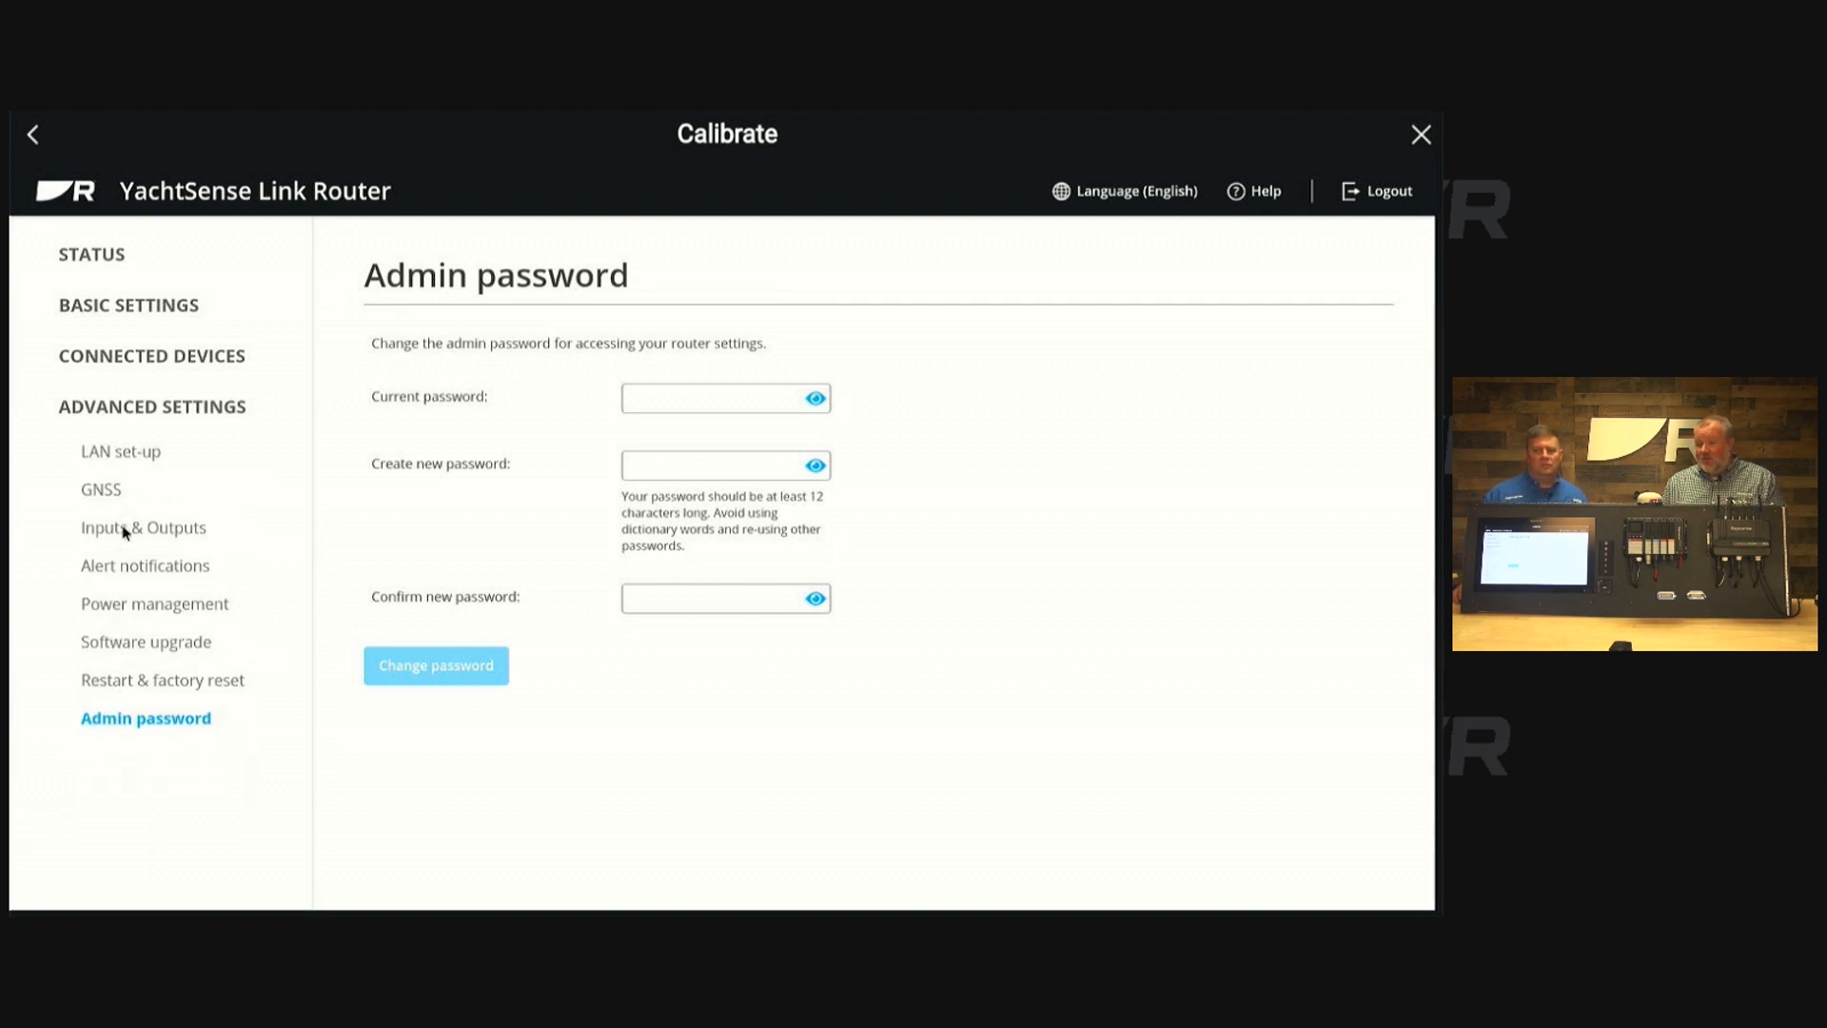
{"action": "left_click", "coordinate": [143, 526]}
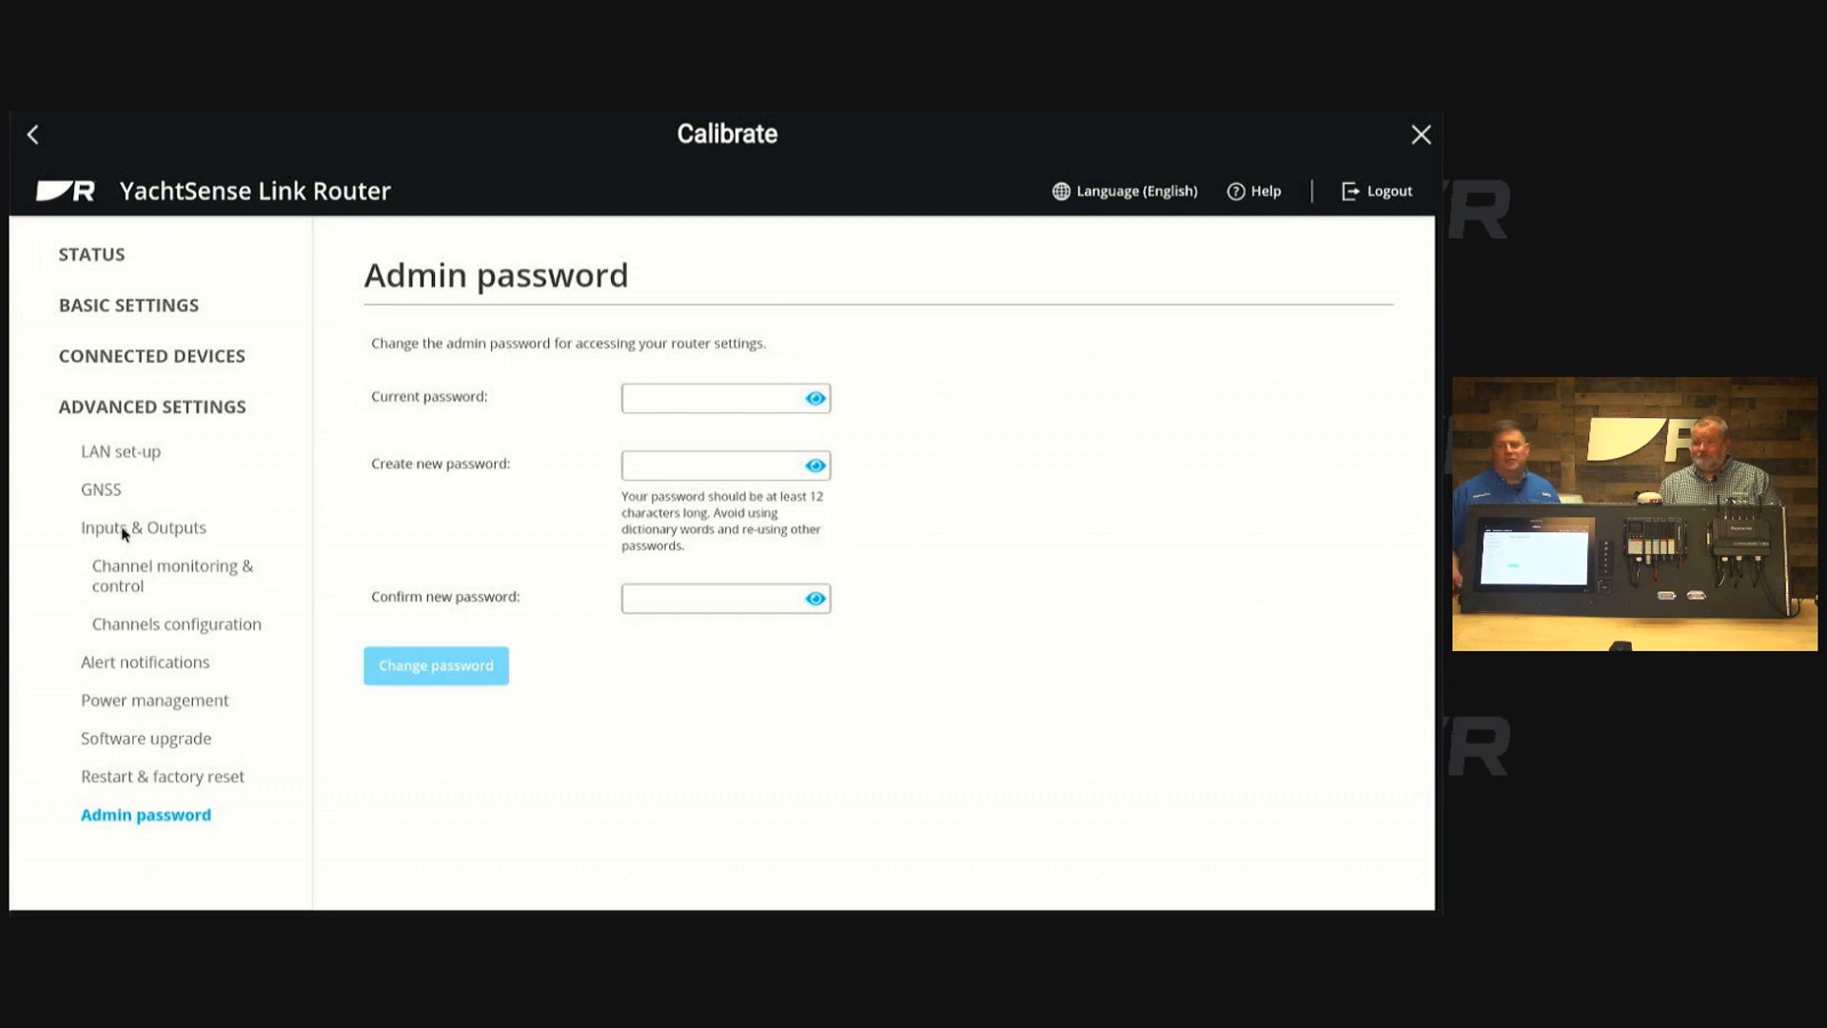